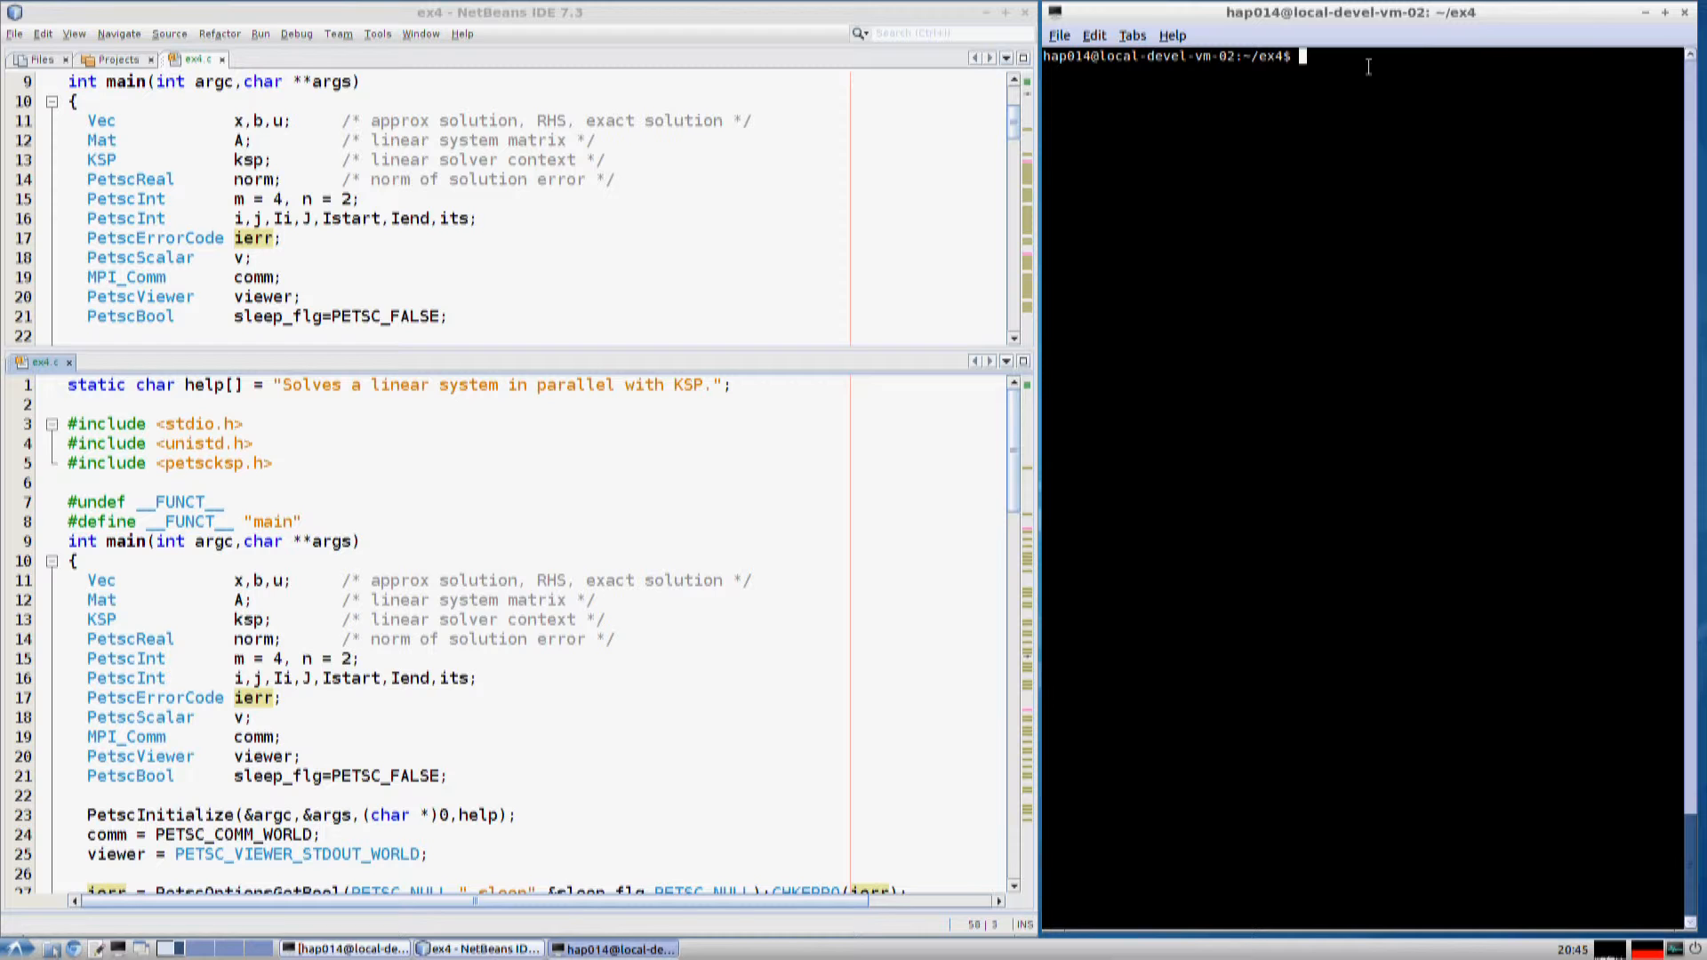
Build ex4 with make and attach the debugger to an ex4 -sleep process.
{"action": "type", "text": "make"}
{"action": "type", "text": "mpiexec -n 3 ./ex4 -sleep"}
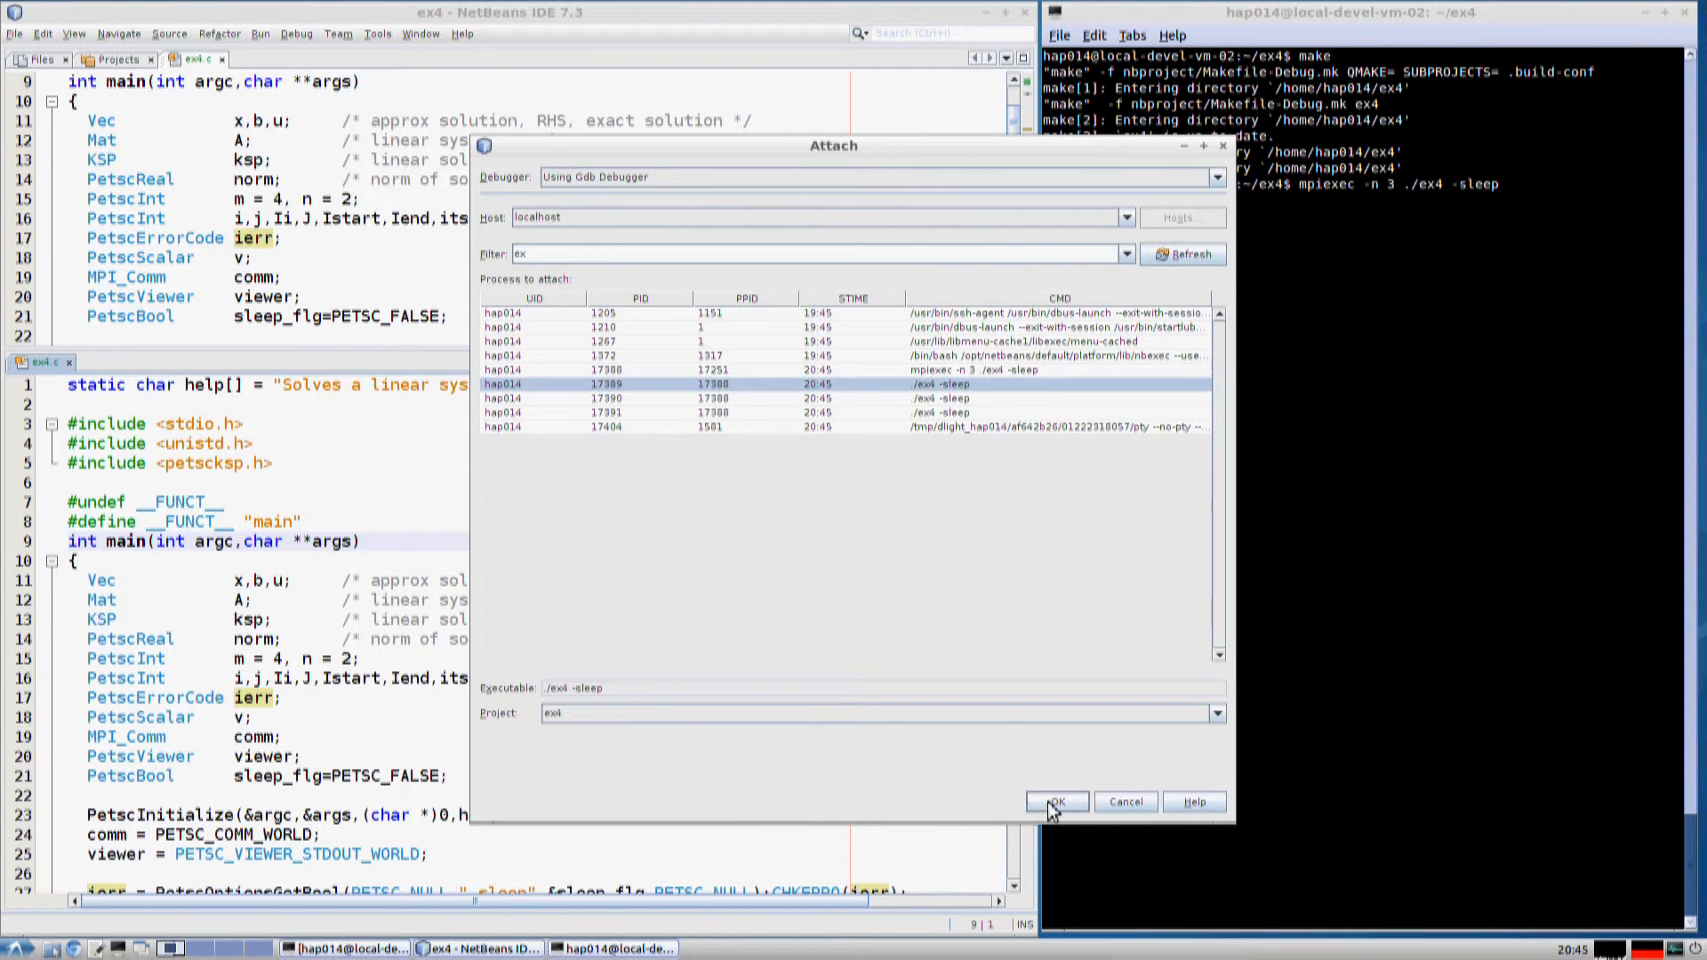
{"action": "left_click", "coordinate": [1056, 802]}
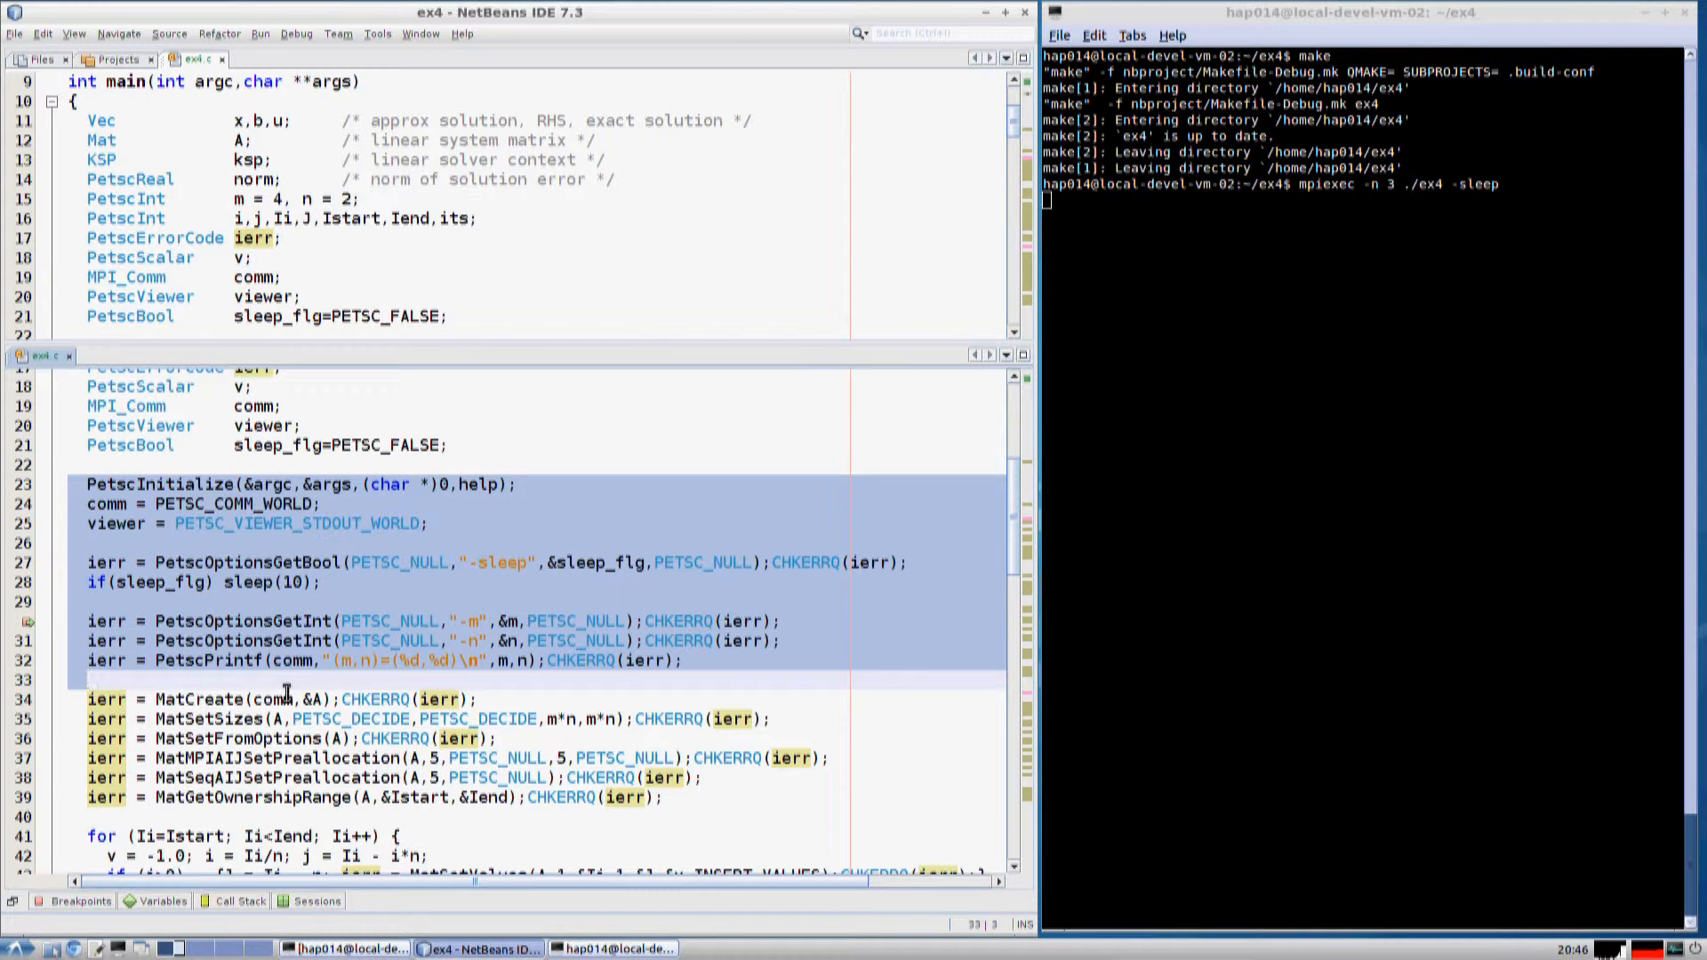
Scroll ex4.c down to the VecDuplicate breakpoint as the matrix and vectors print.
{"action": "scroll", "scroll_direction": "down", "scroll_amount": 3}
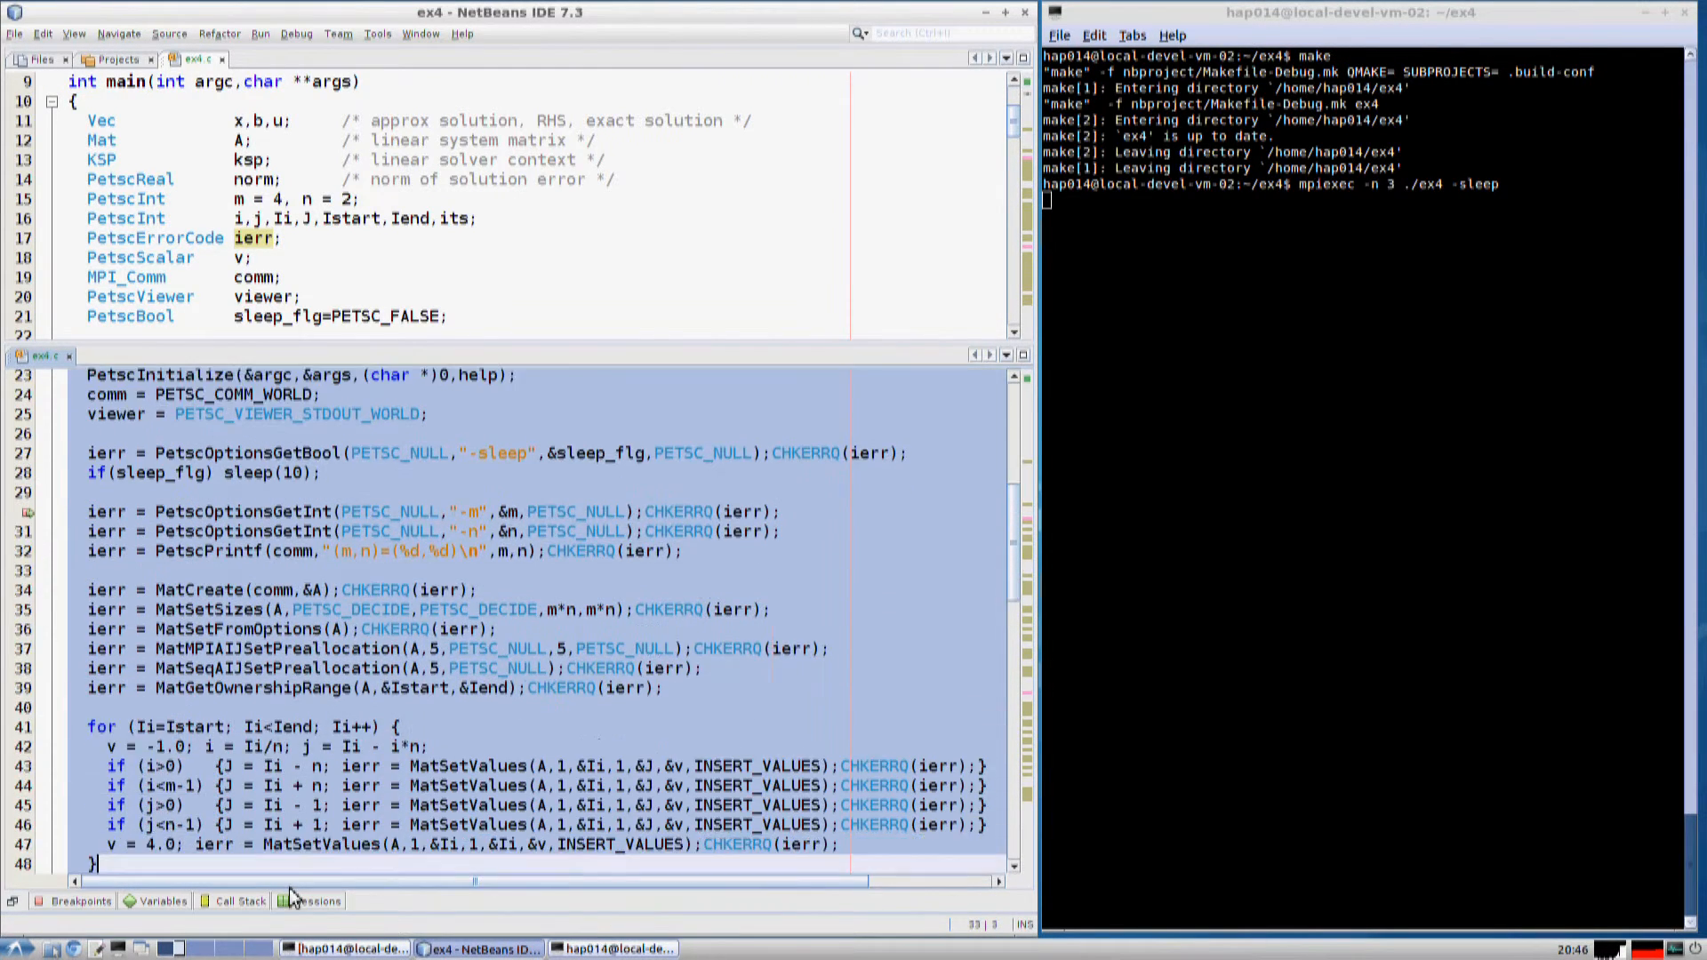
{"action": "scroll", "scroll_direction": "down", "scroll_amount": 3}
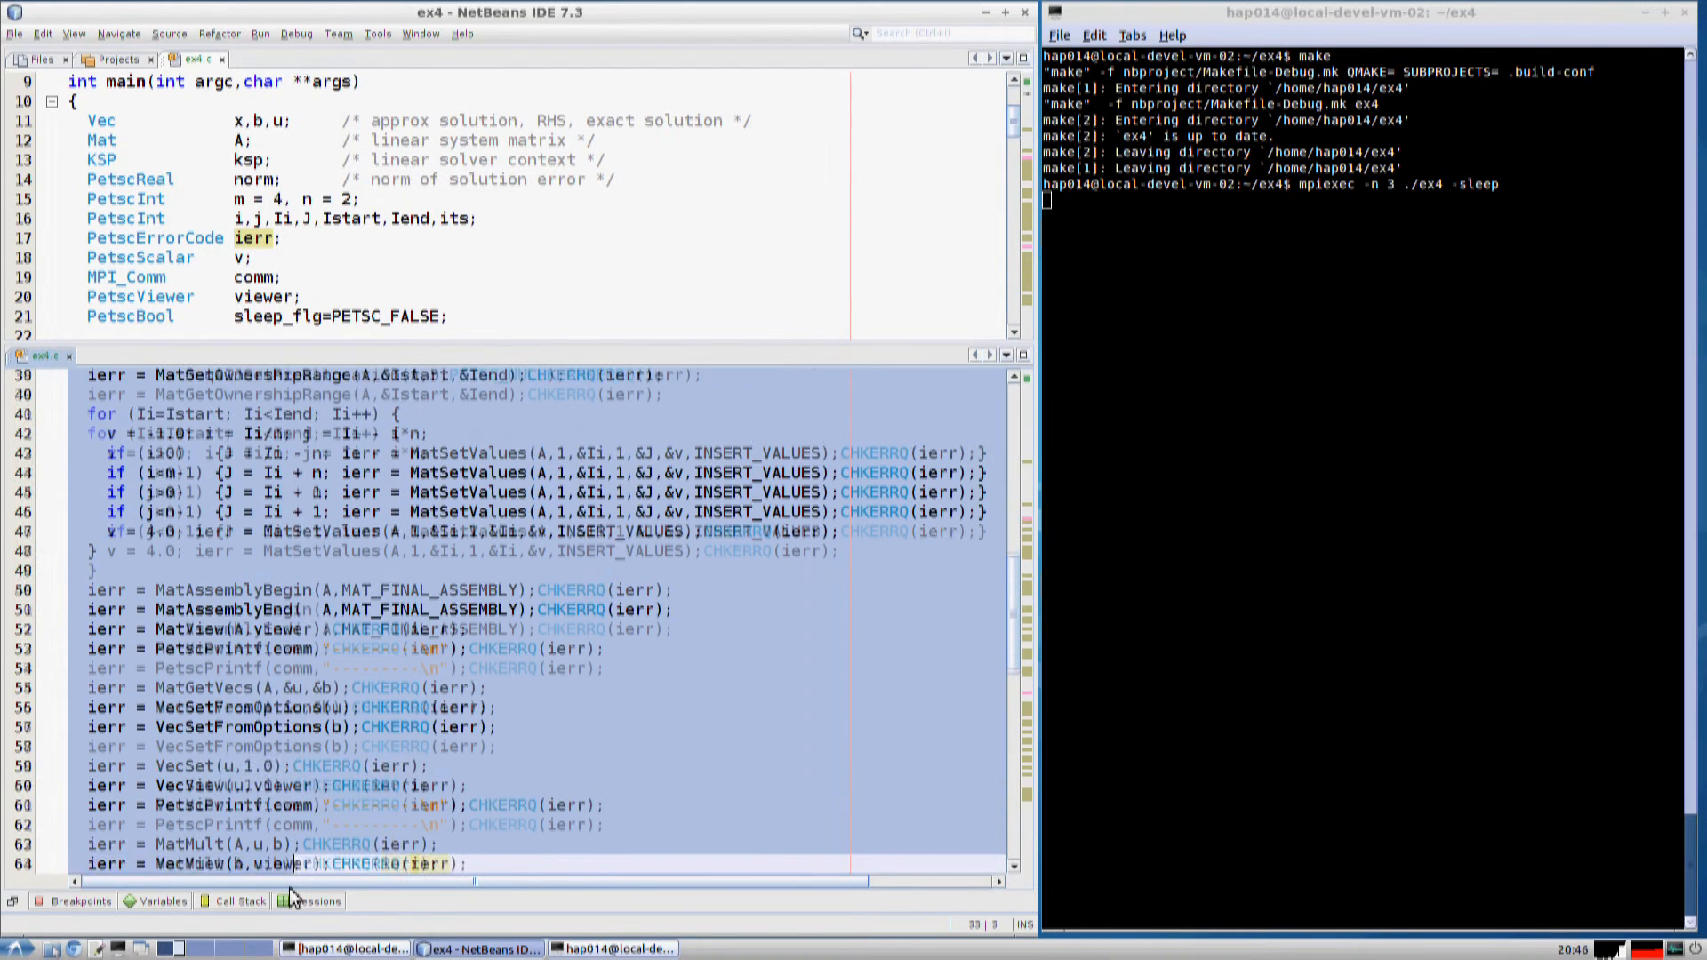
{"action": "scroll", "scroll_direction": "down", "scroll_amount": 3}
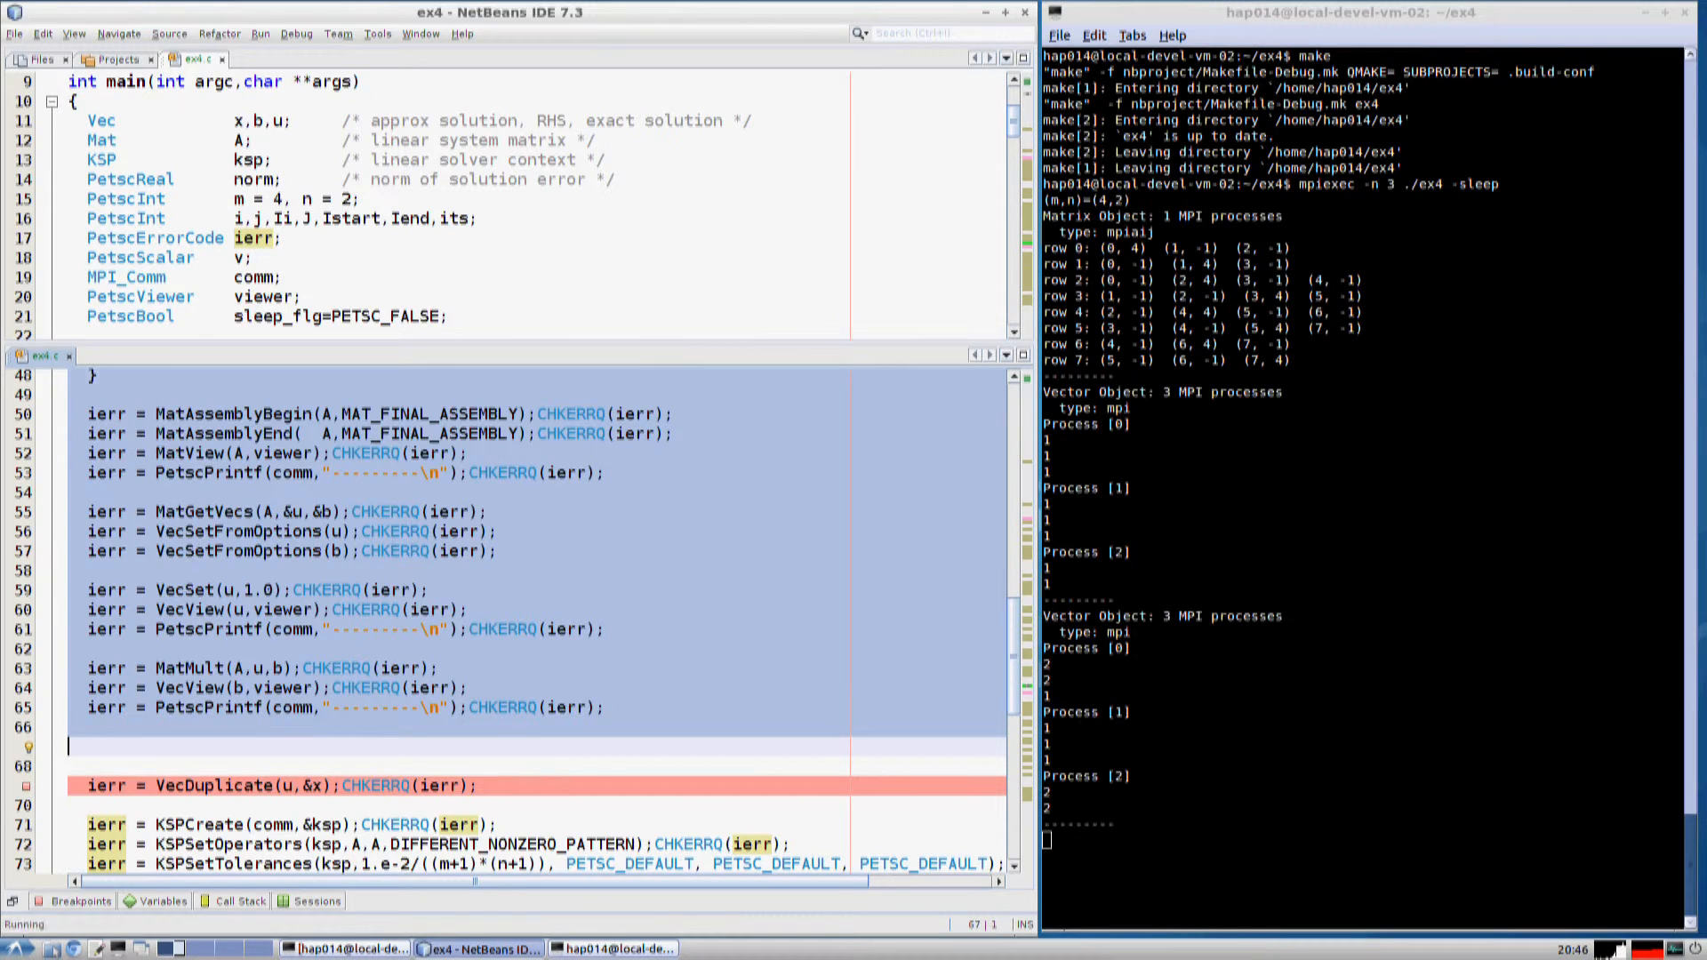
Step over from VecDuplicate through KSPSolve and let the program run to completion.
{"action": "key", "text": "F8"}
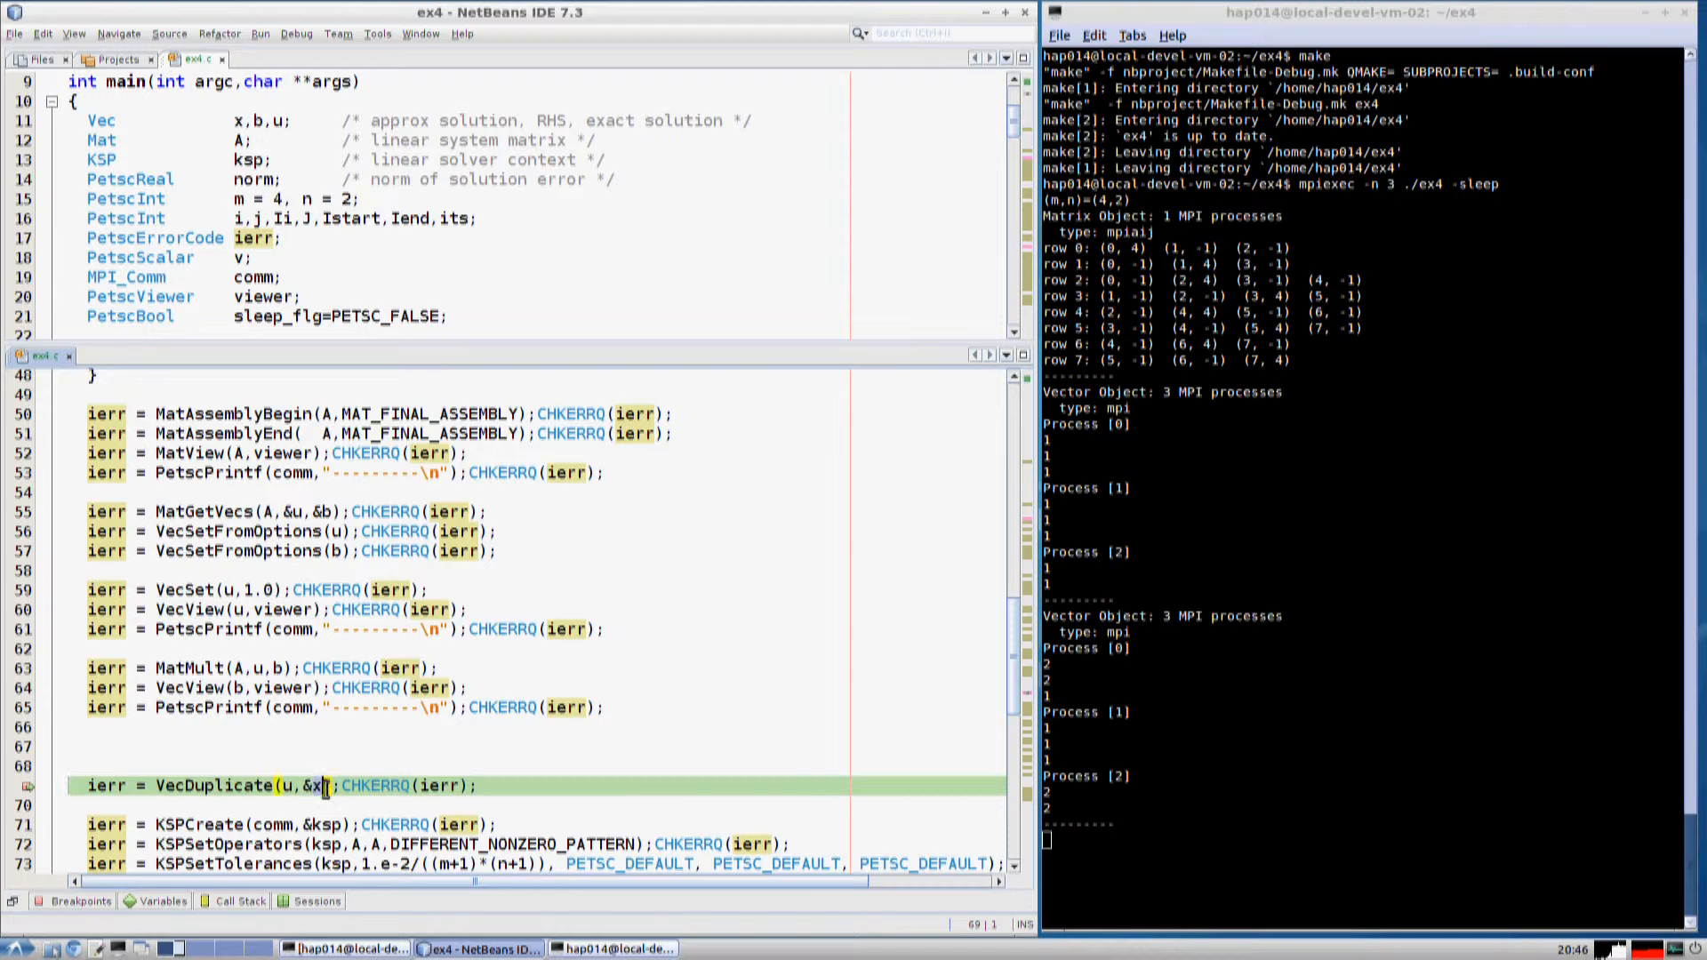
{"action": "mouse_move", "coordinate": [326, 795]}
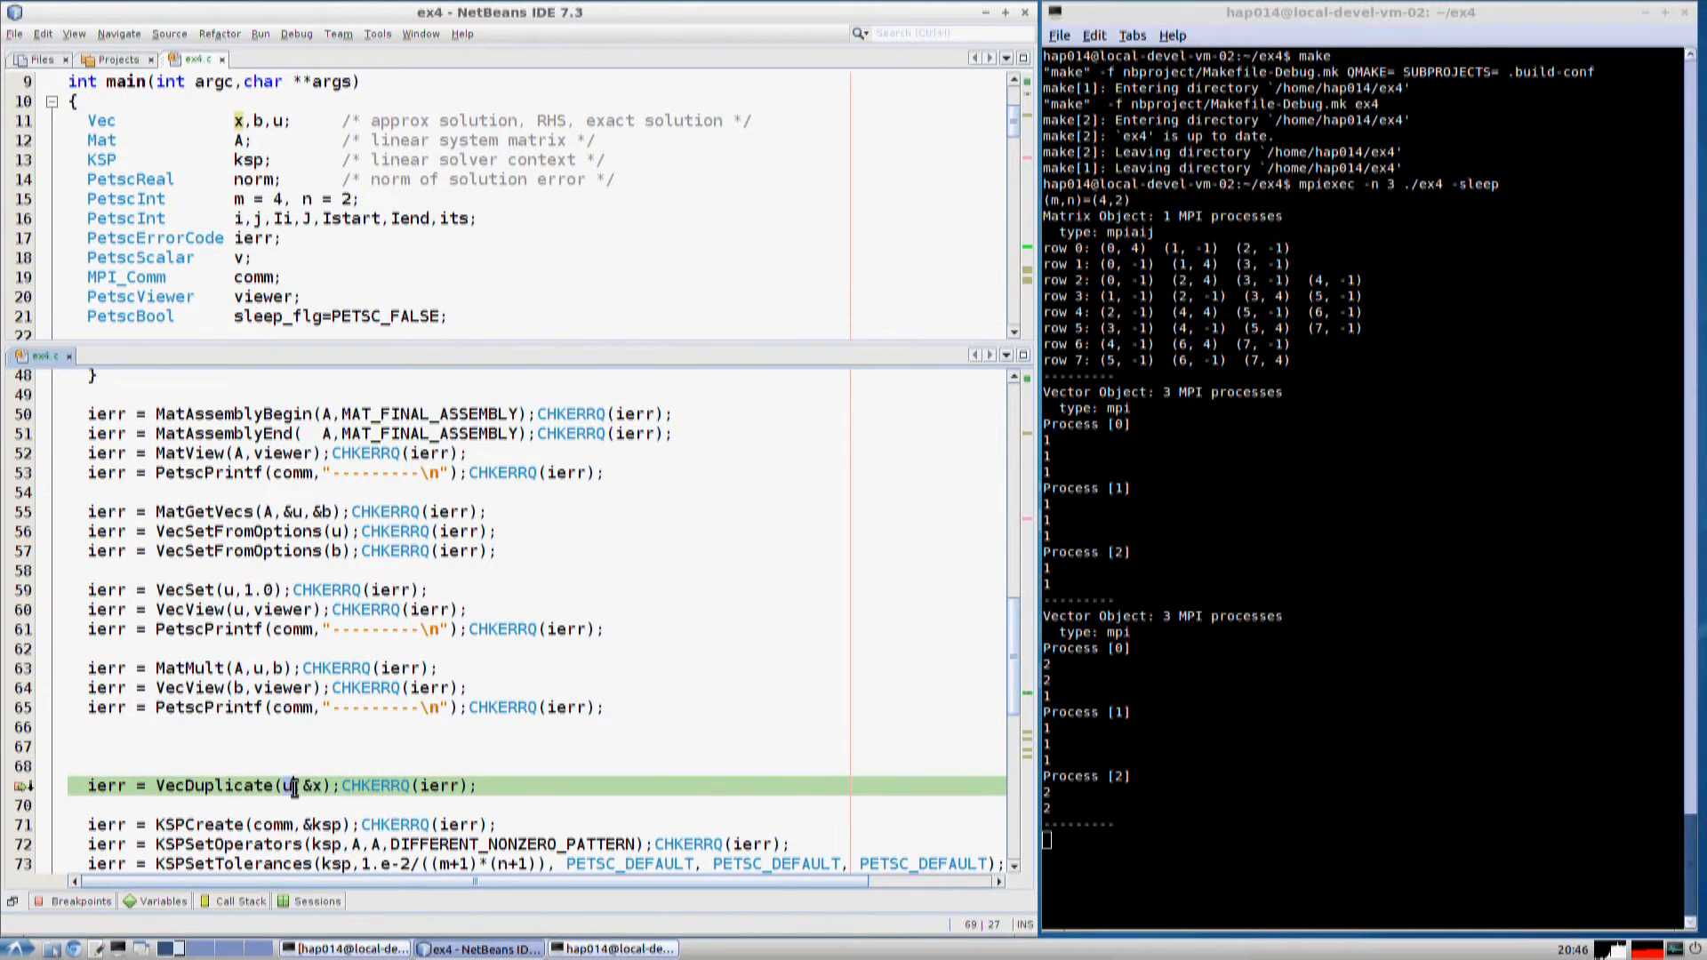
{"action": "key", "text": "F8"}
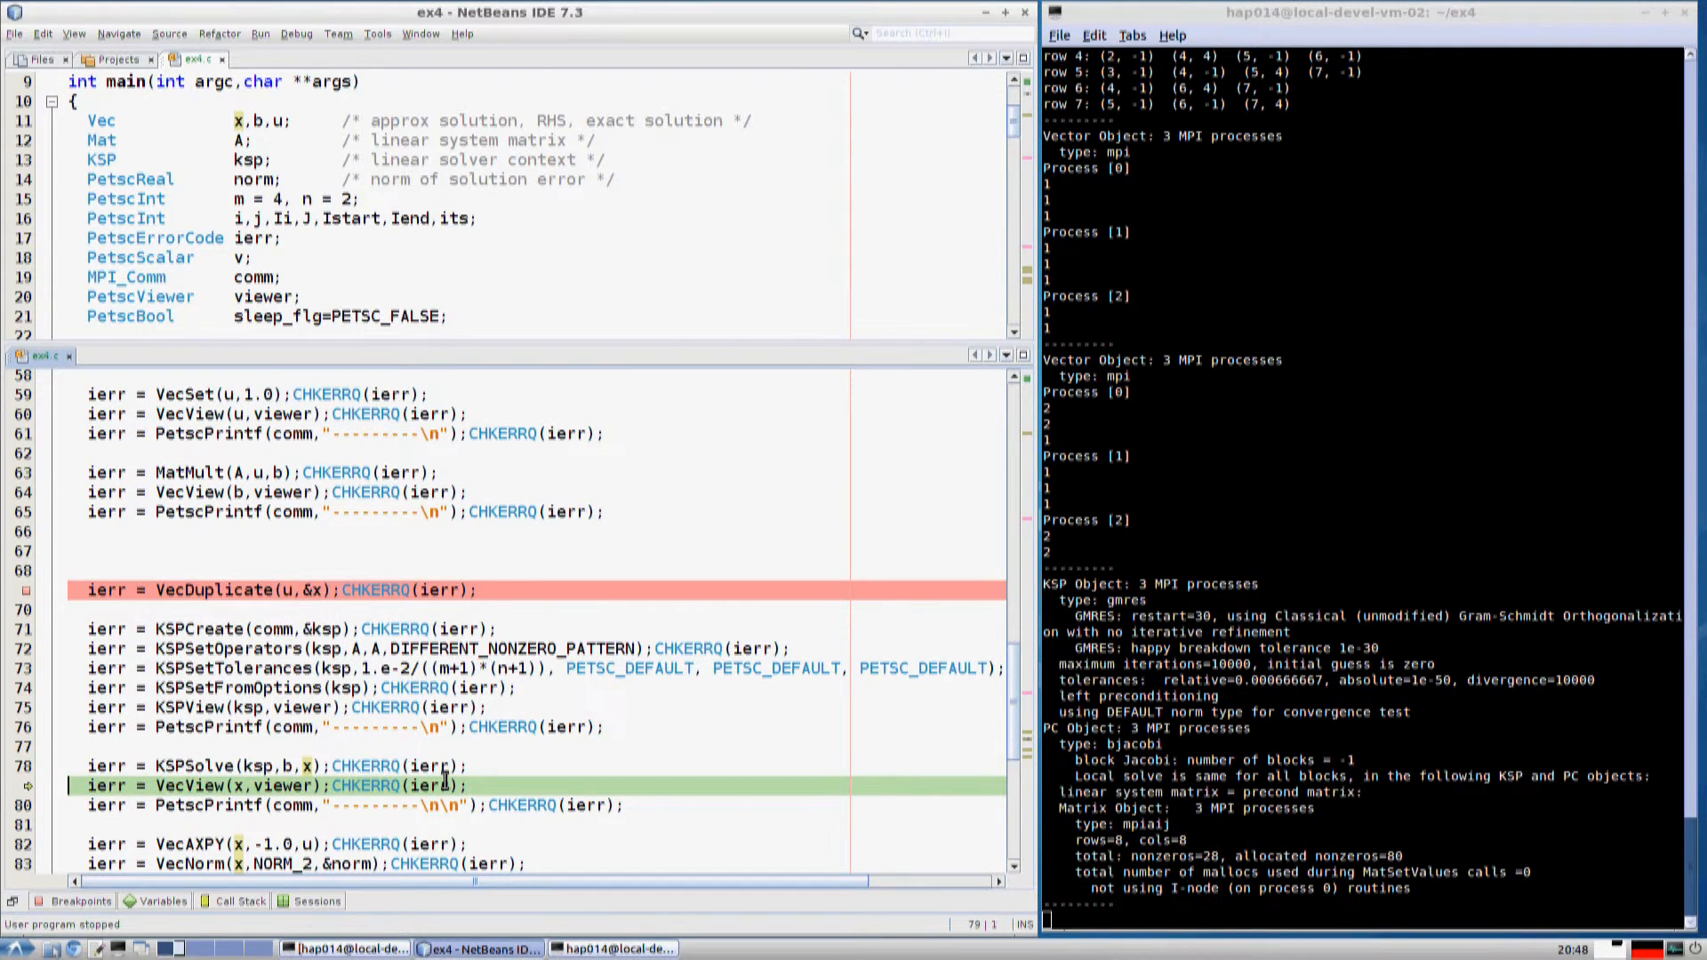
{"action": "key", "text": "F8"}
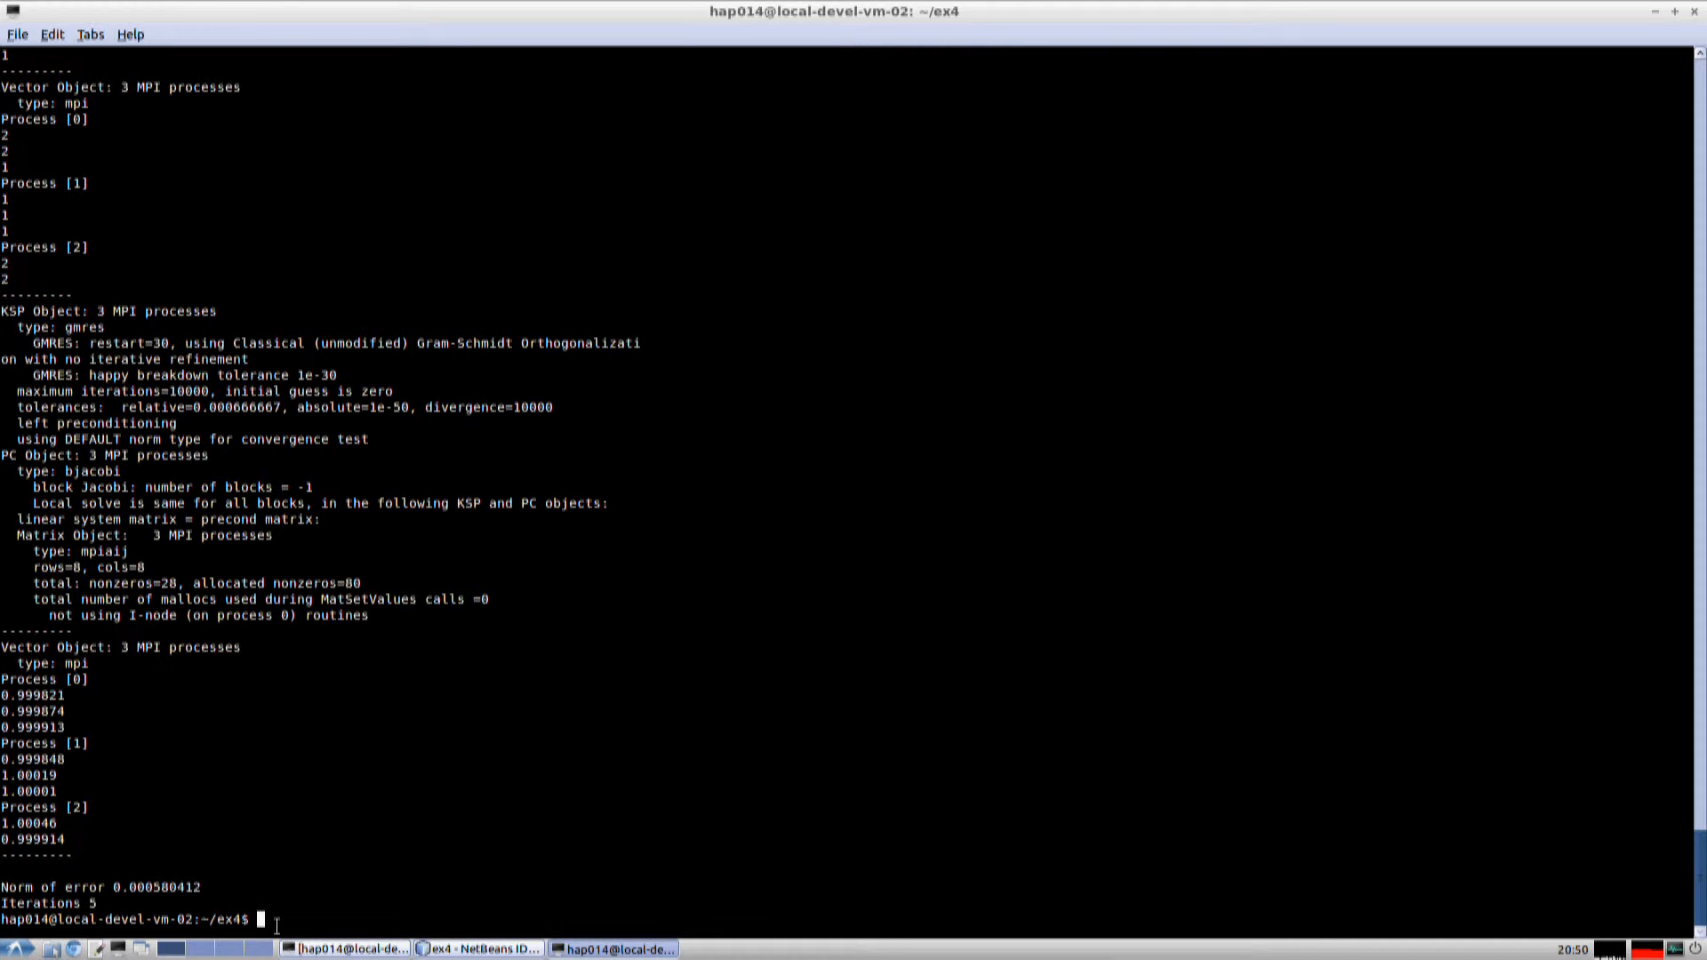
Rerun mpiexec -n 3 ./ex4 with -ksp_monitor in place of -sleep.
{"action": "type", "text": "mpiexec -n 3 ./ex4 -sleep"}
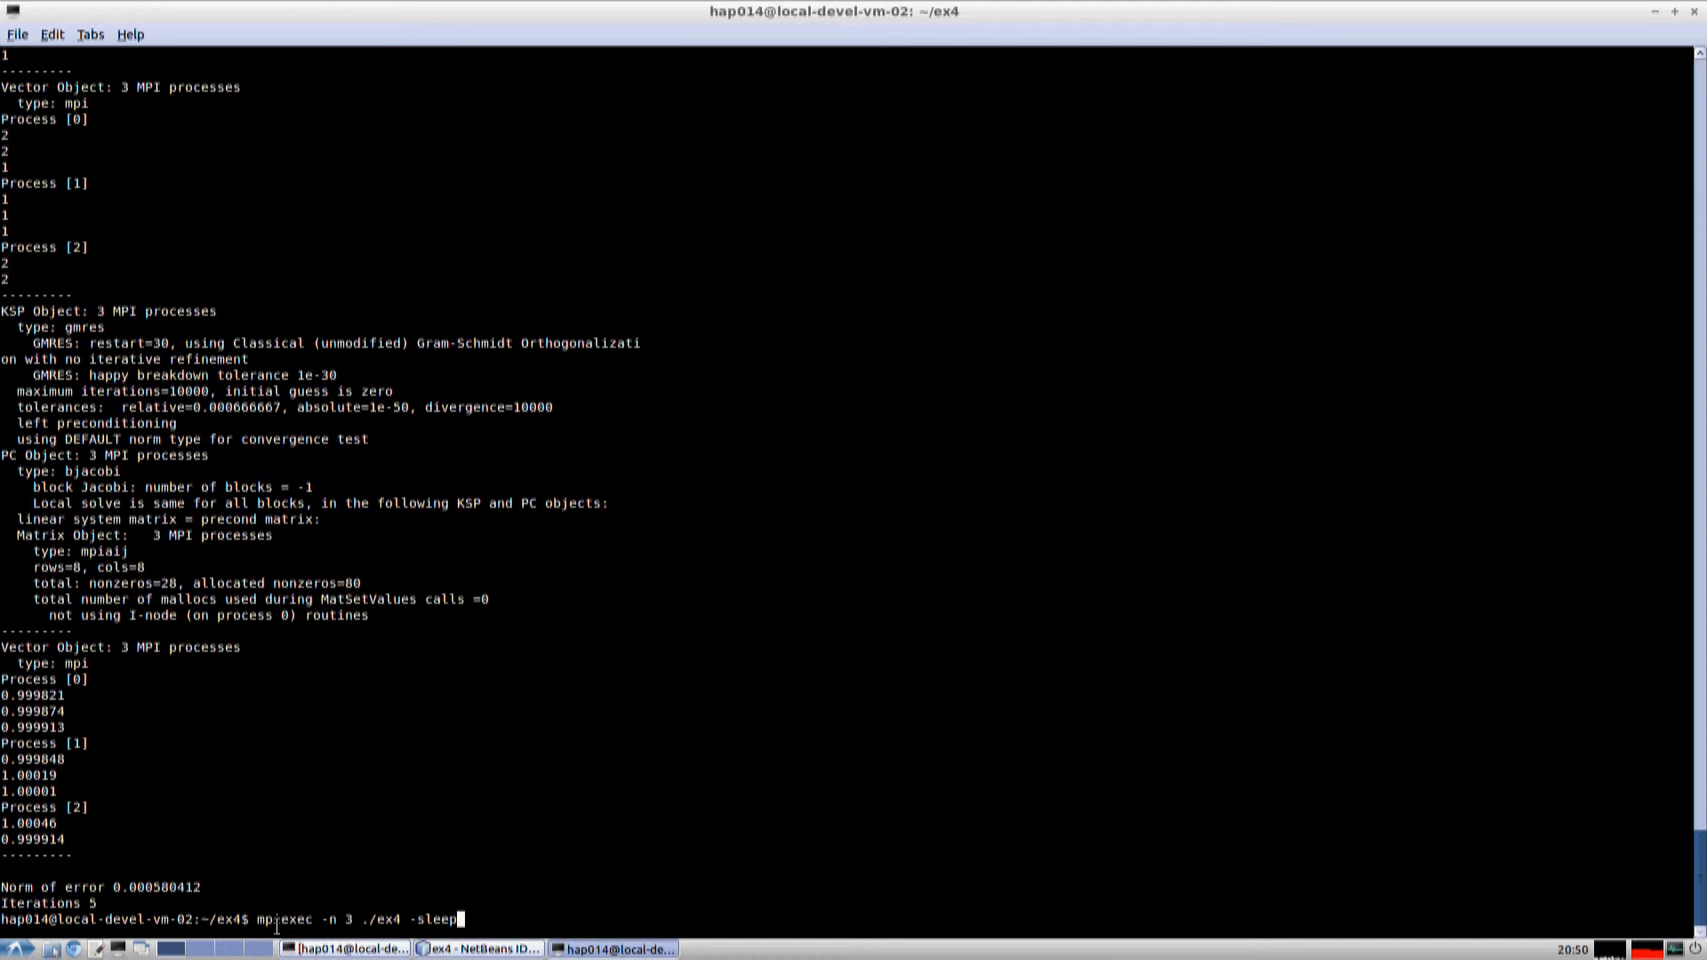
{"action": "key", "text": "BackSpace"}
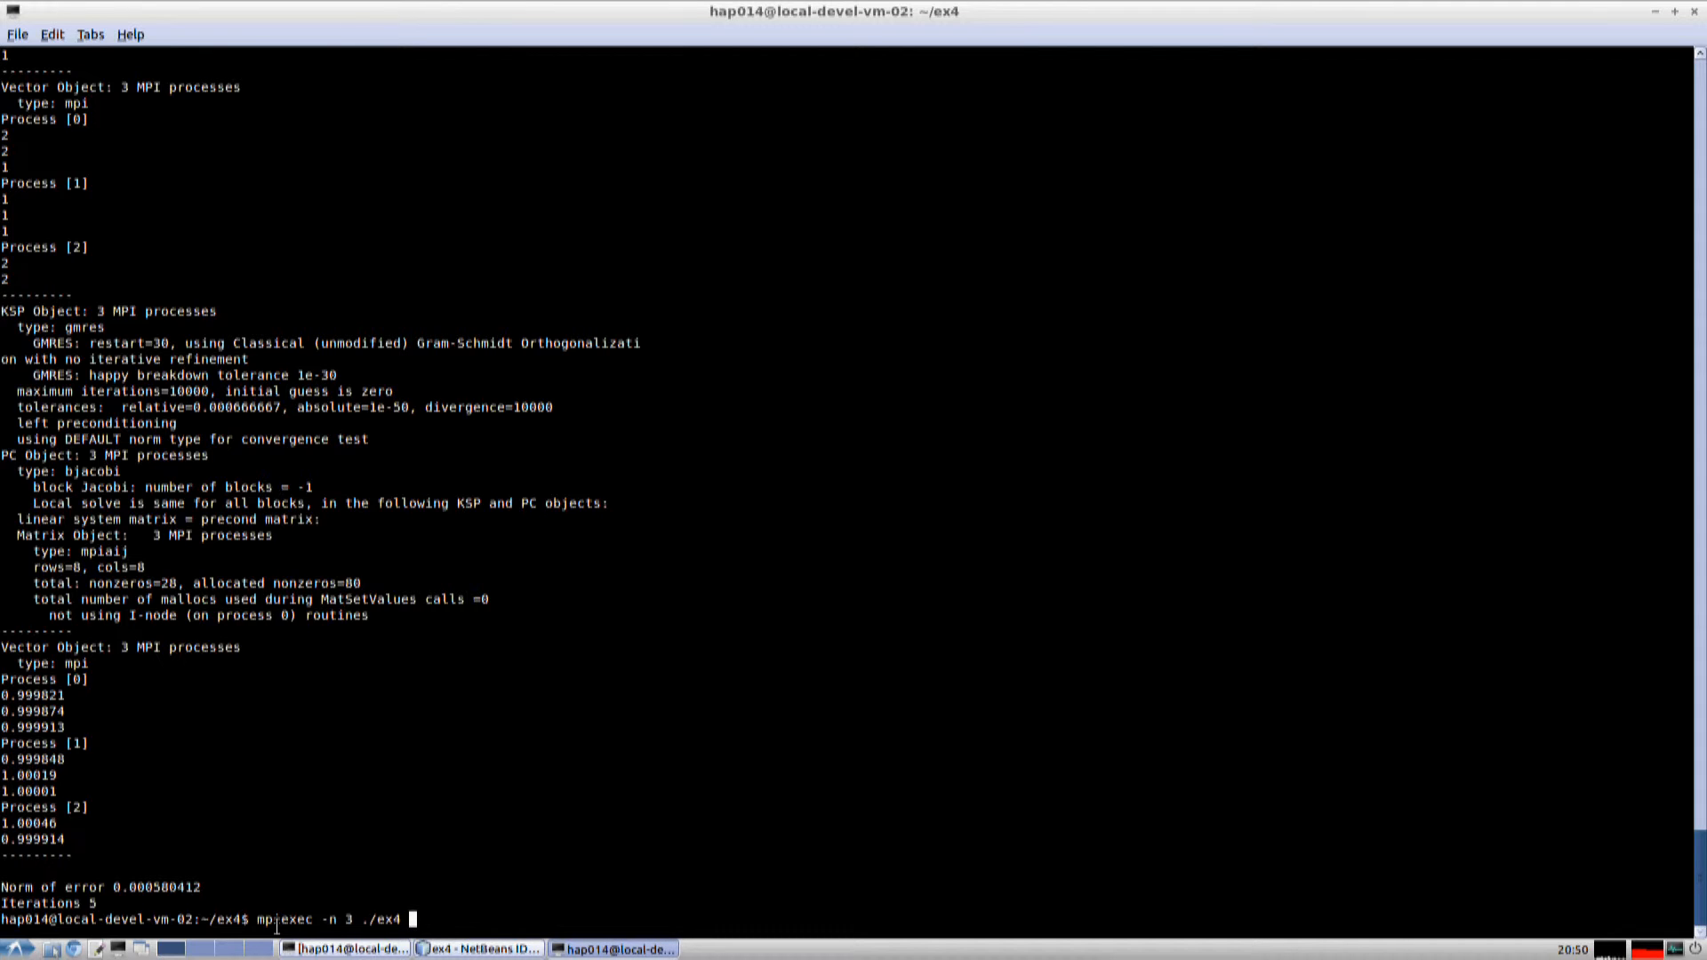
{"action": "type", "text": "-"}
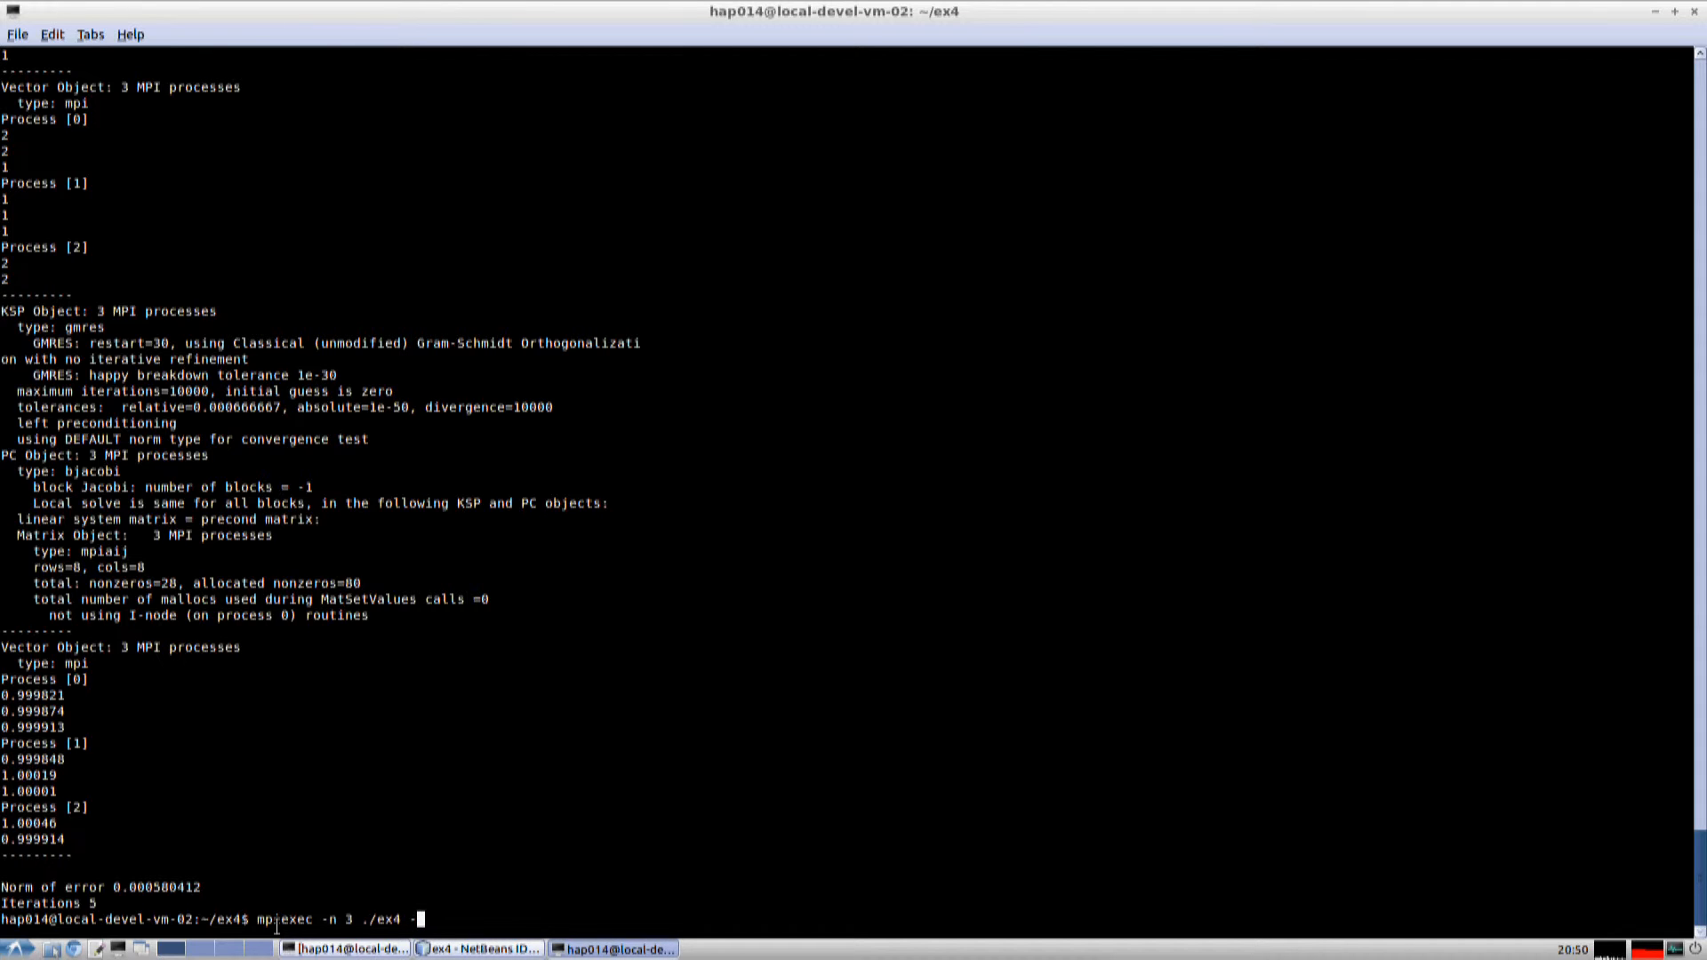
{"action": "type", "text": "ksp"}
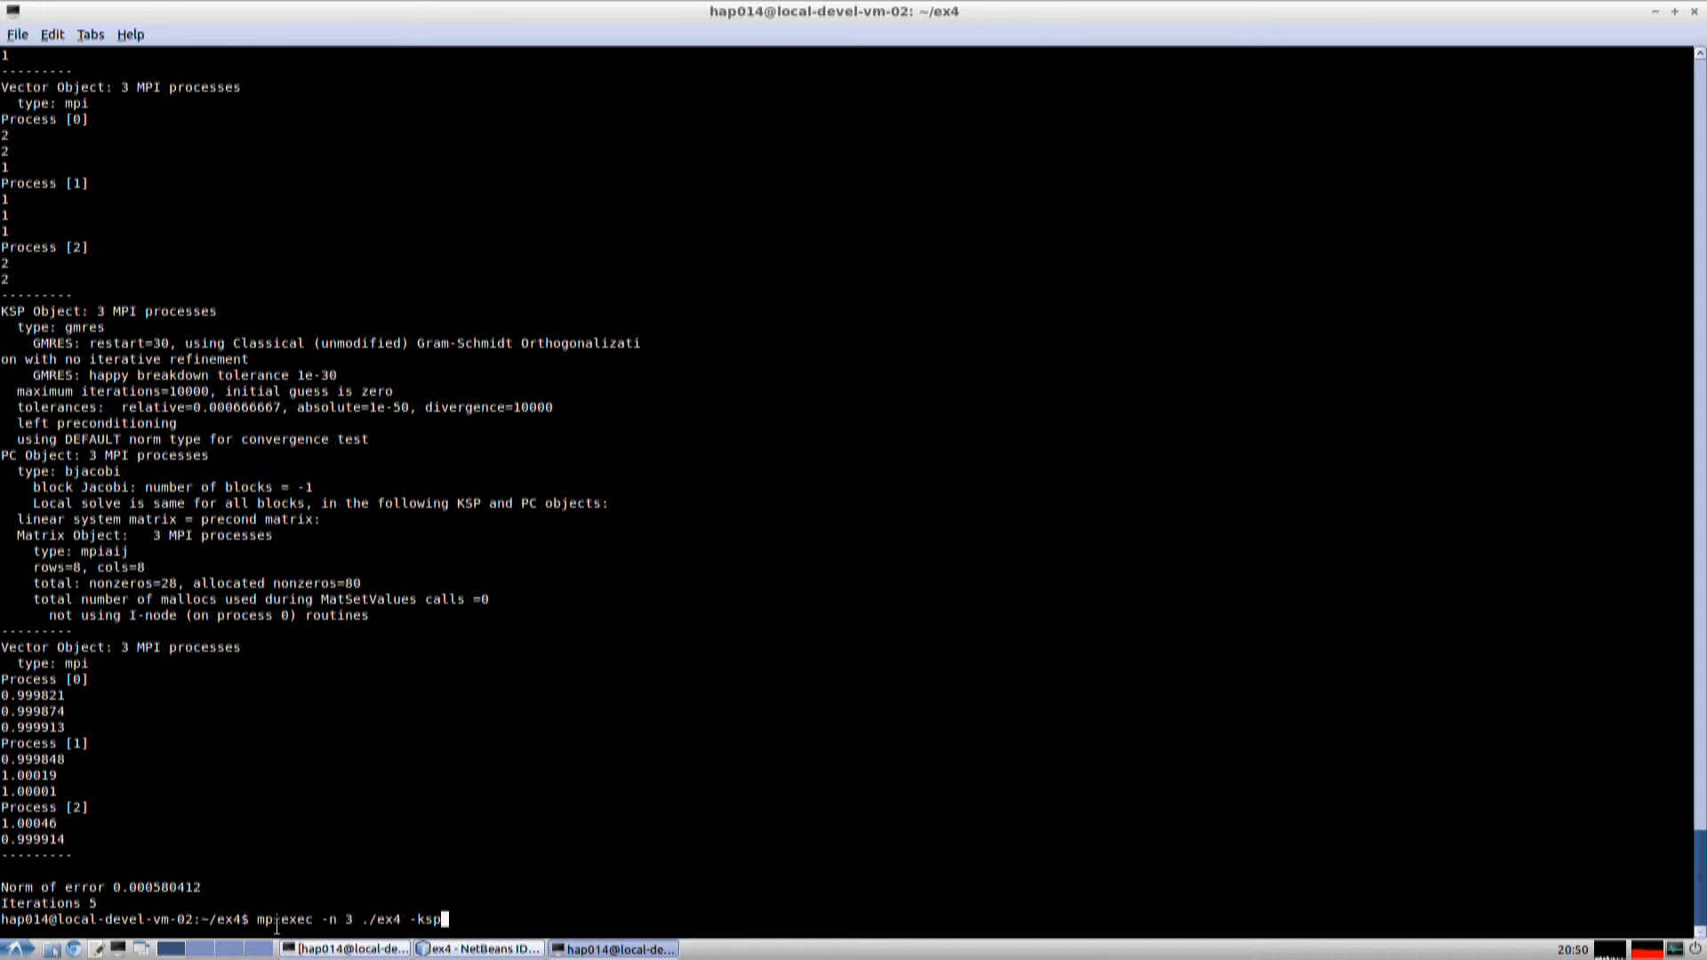
{"action": "type", "text": "monit"}
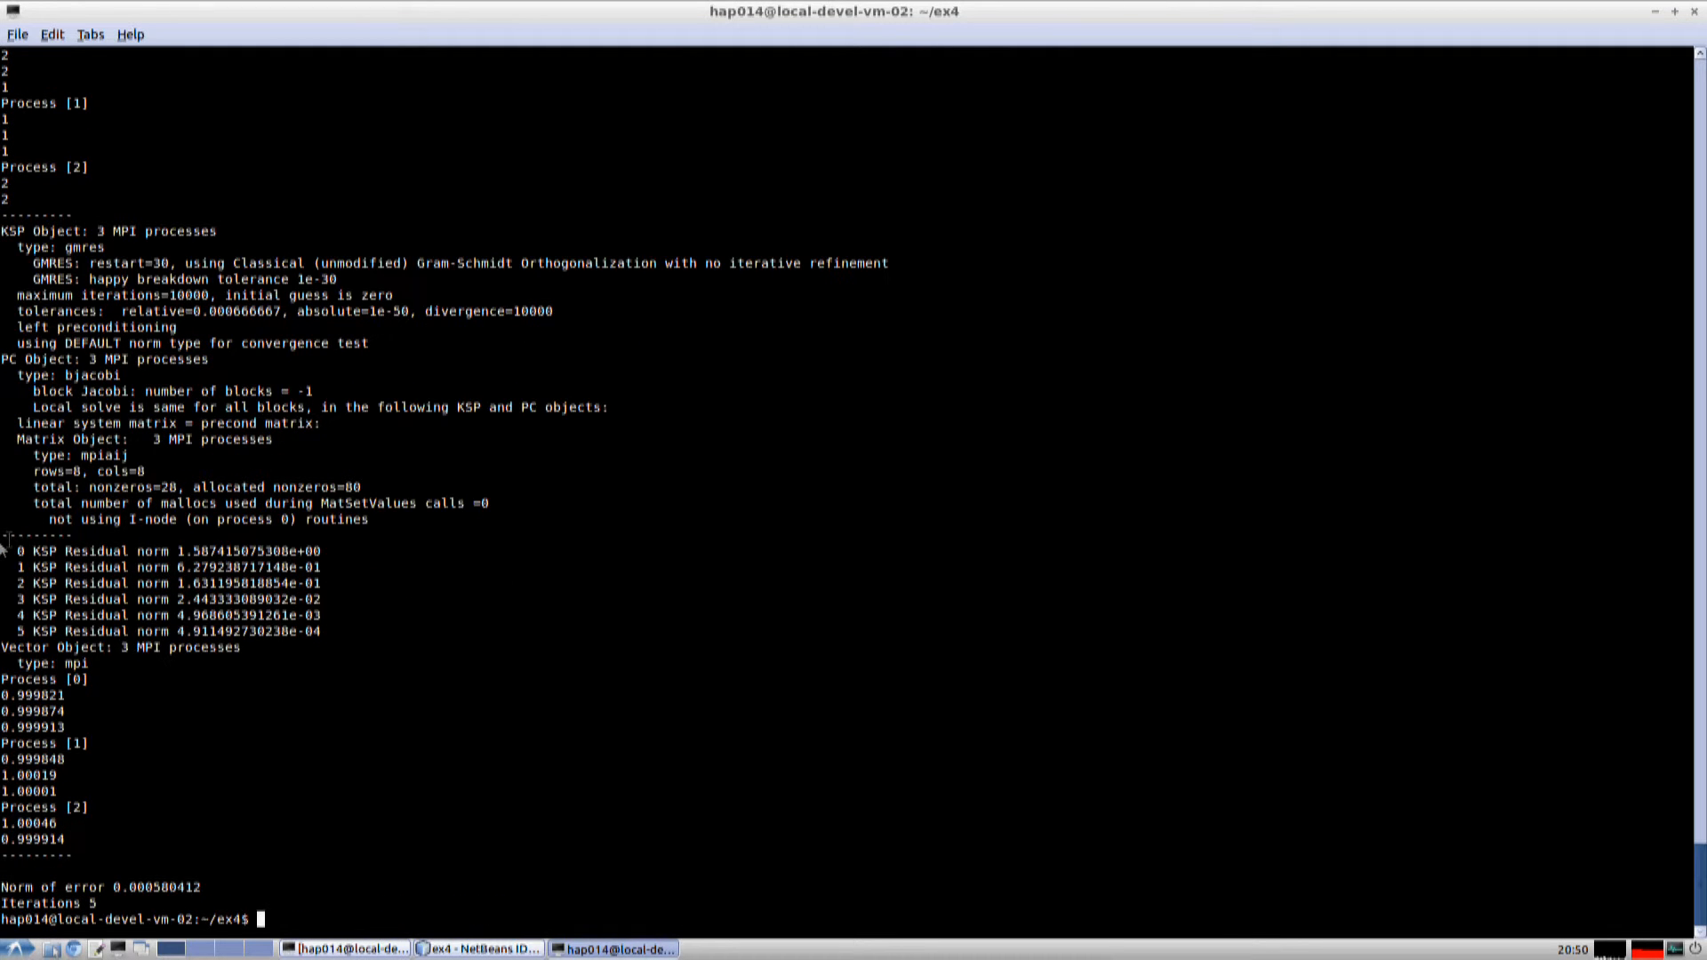
Rerun ex4 on 3 processes with -ksp_monitor and -ksp_rtol 1e-12.
{"action": "left_click_drag", "start_coordinate": [44, 550], "coordinate": [370, 601]}
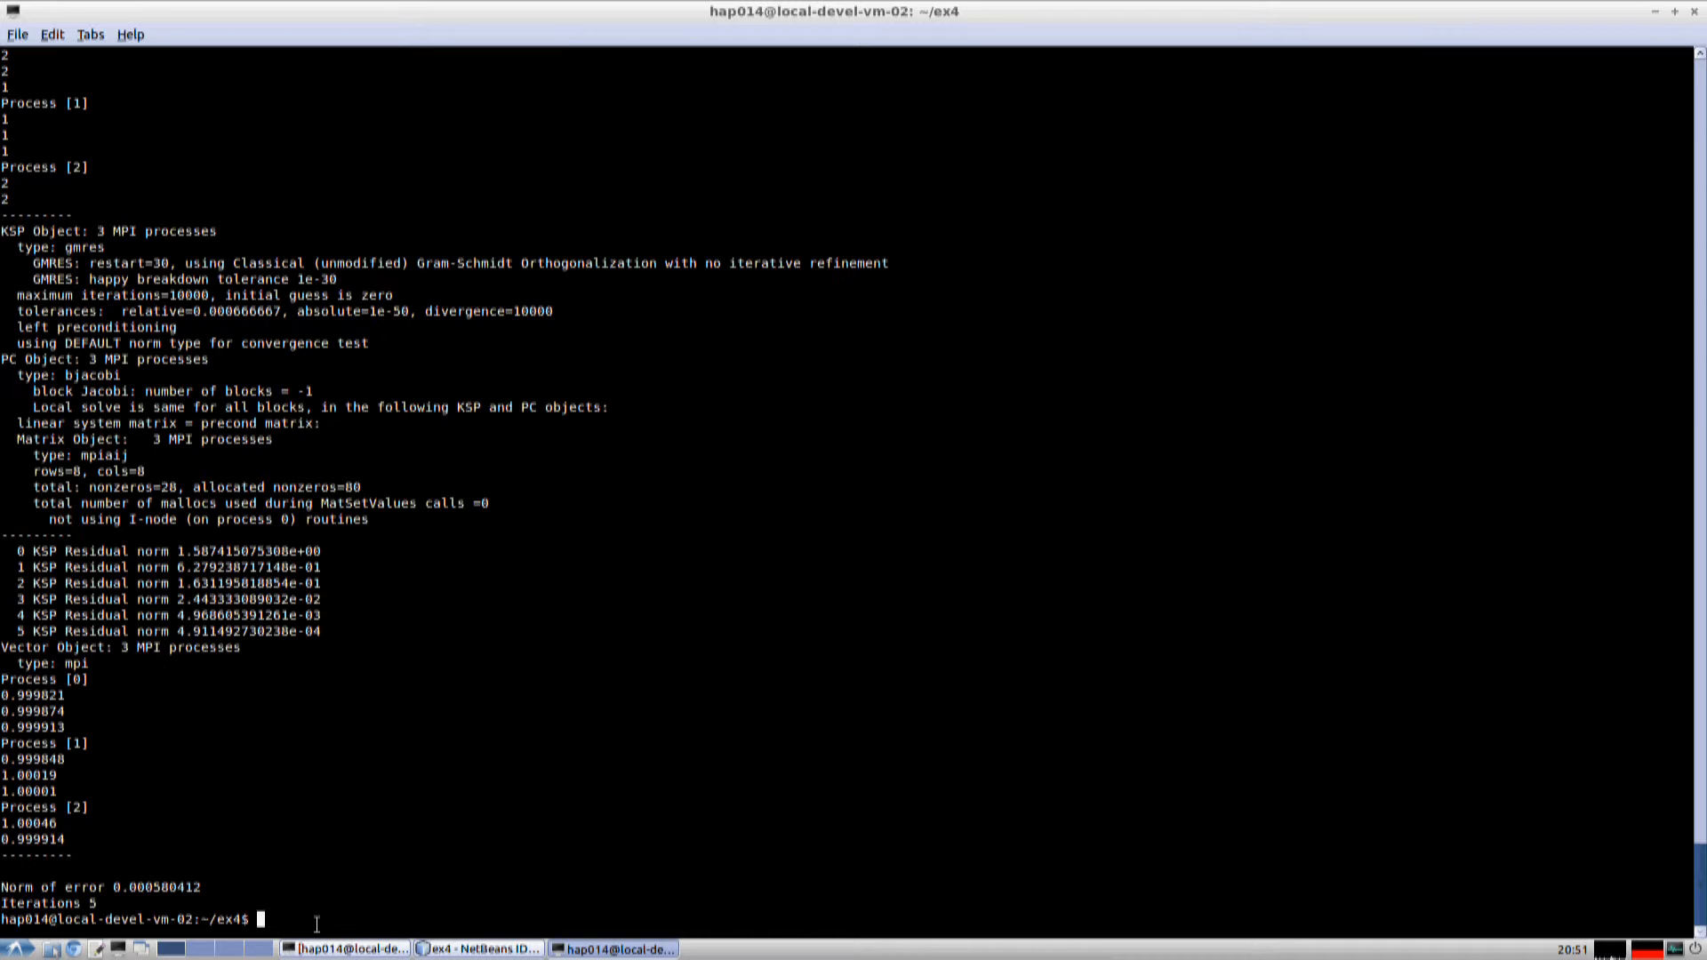
{"action": "type", "text": "mpiexec -n 3 ./ex4 -ksp_monitor -ksp_"}
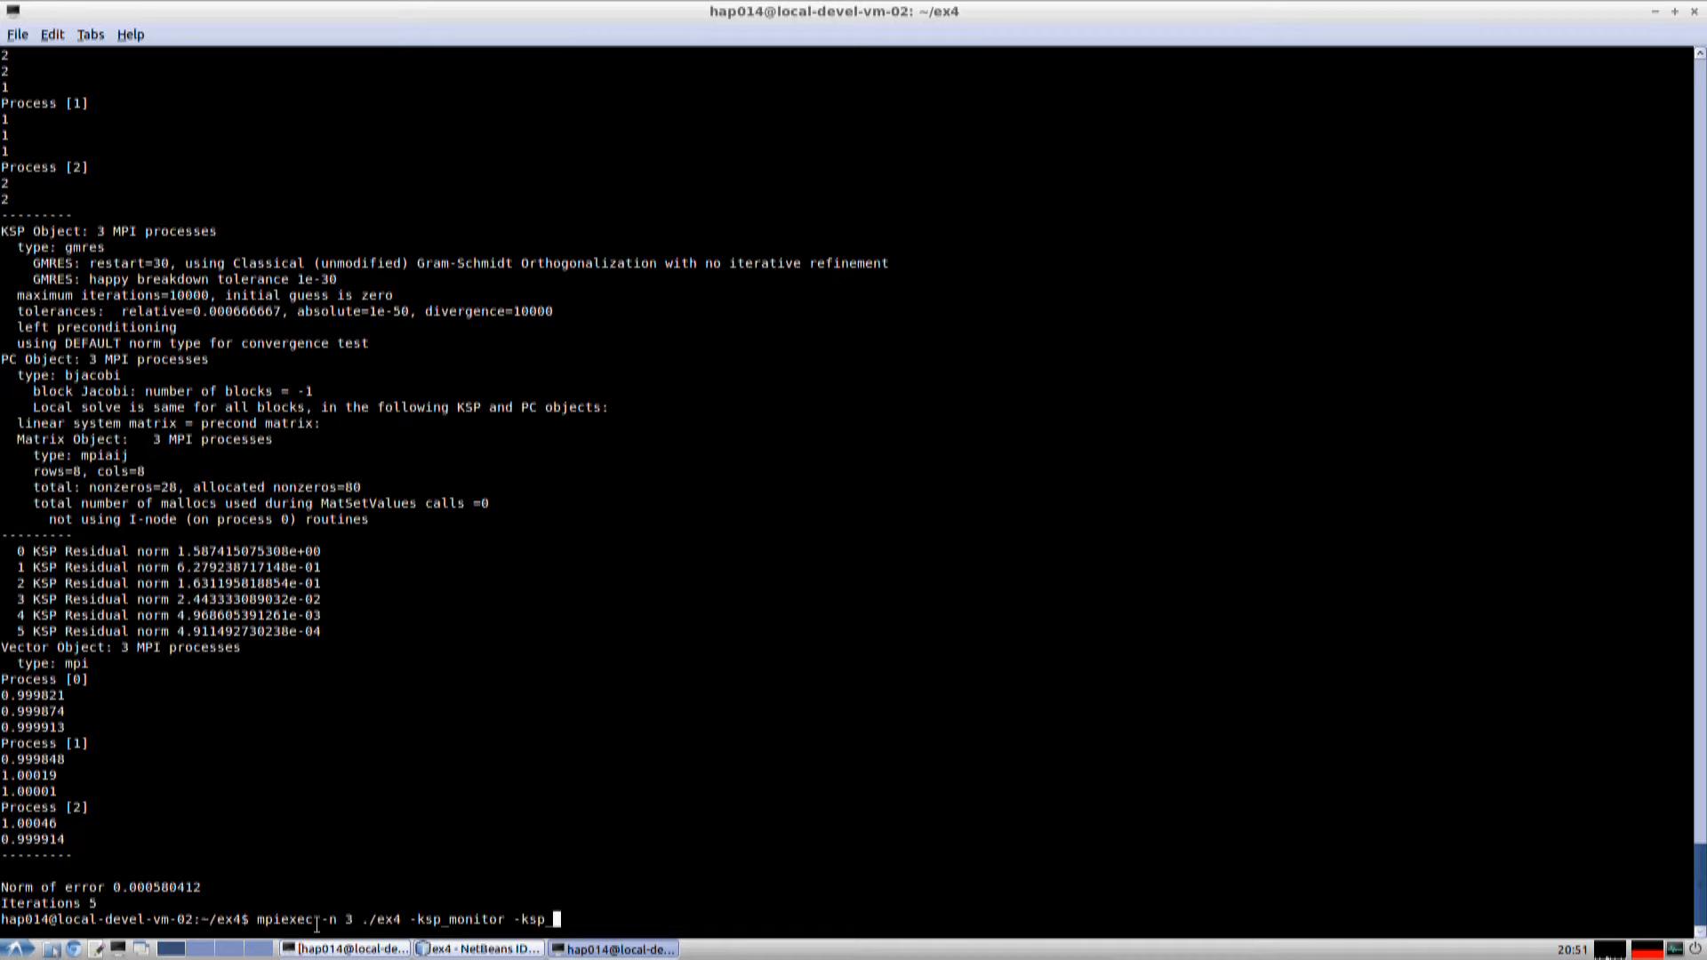
{"action": "type", "text": "tol"}
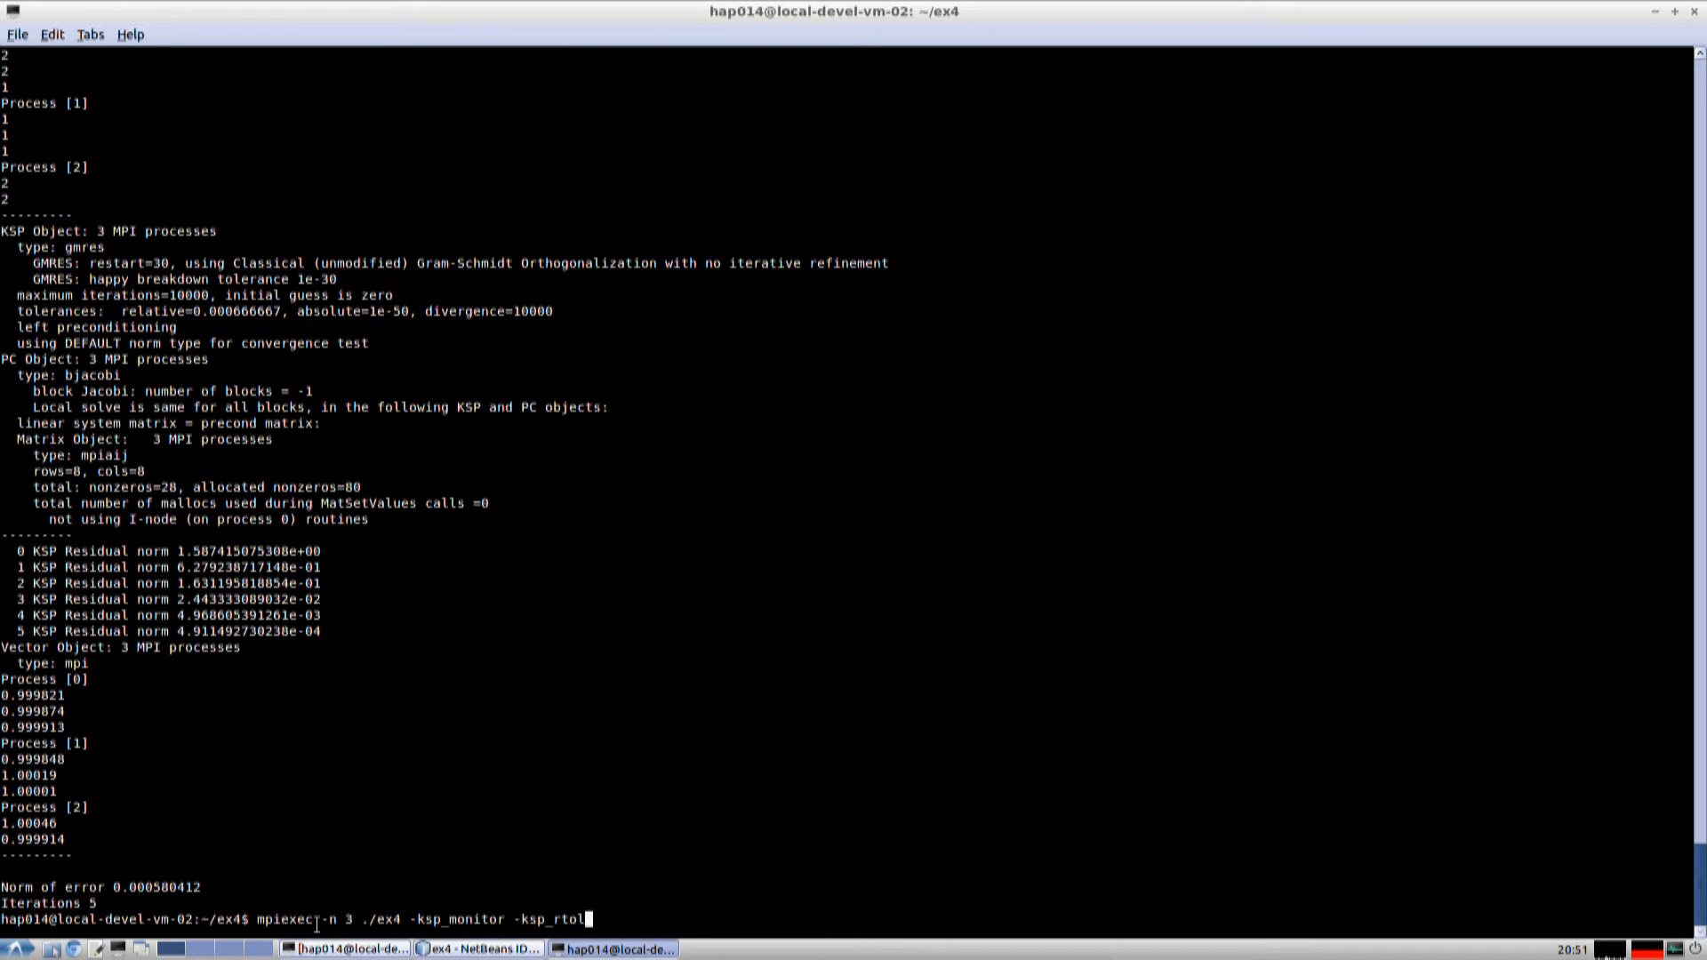
{"action": "type", "text": "1e-"}
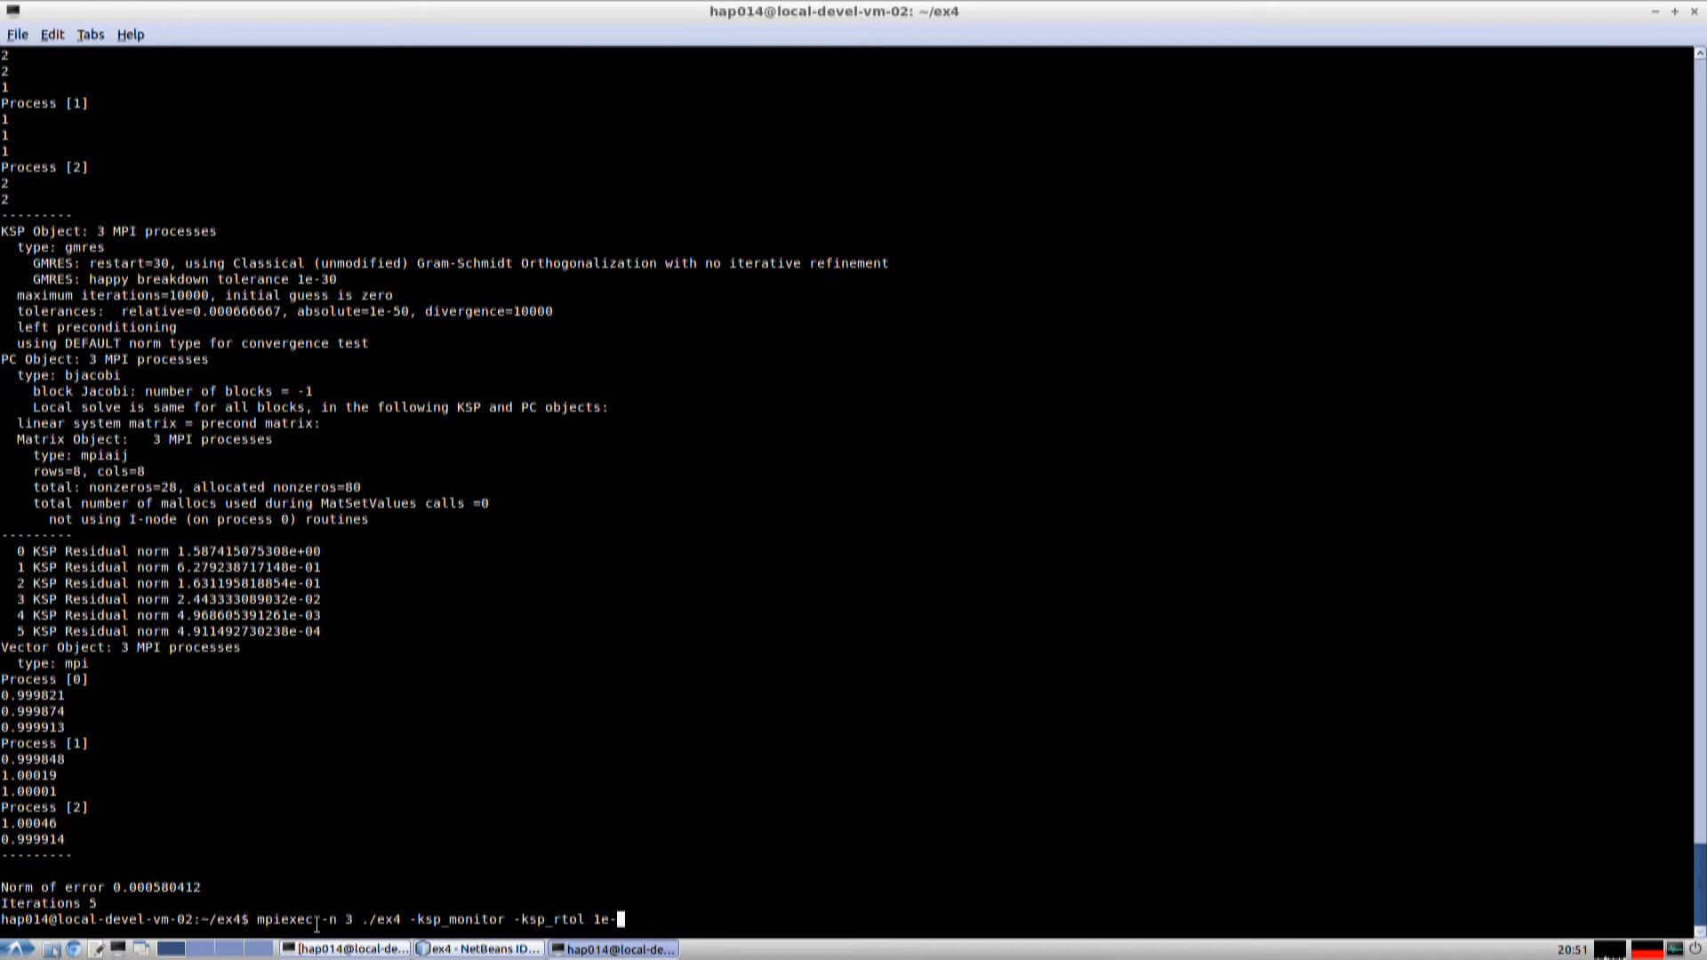
{"action": "type", "text": "12"}
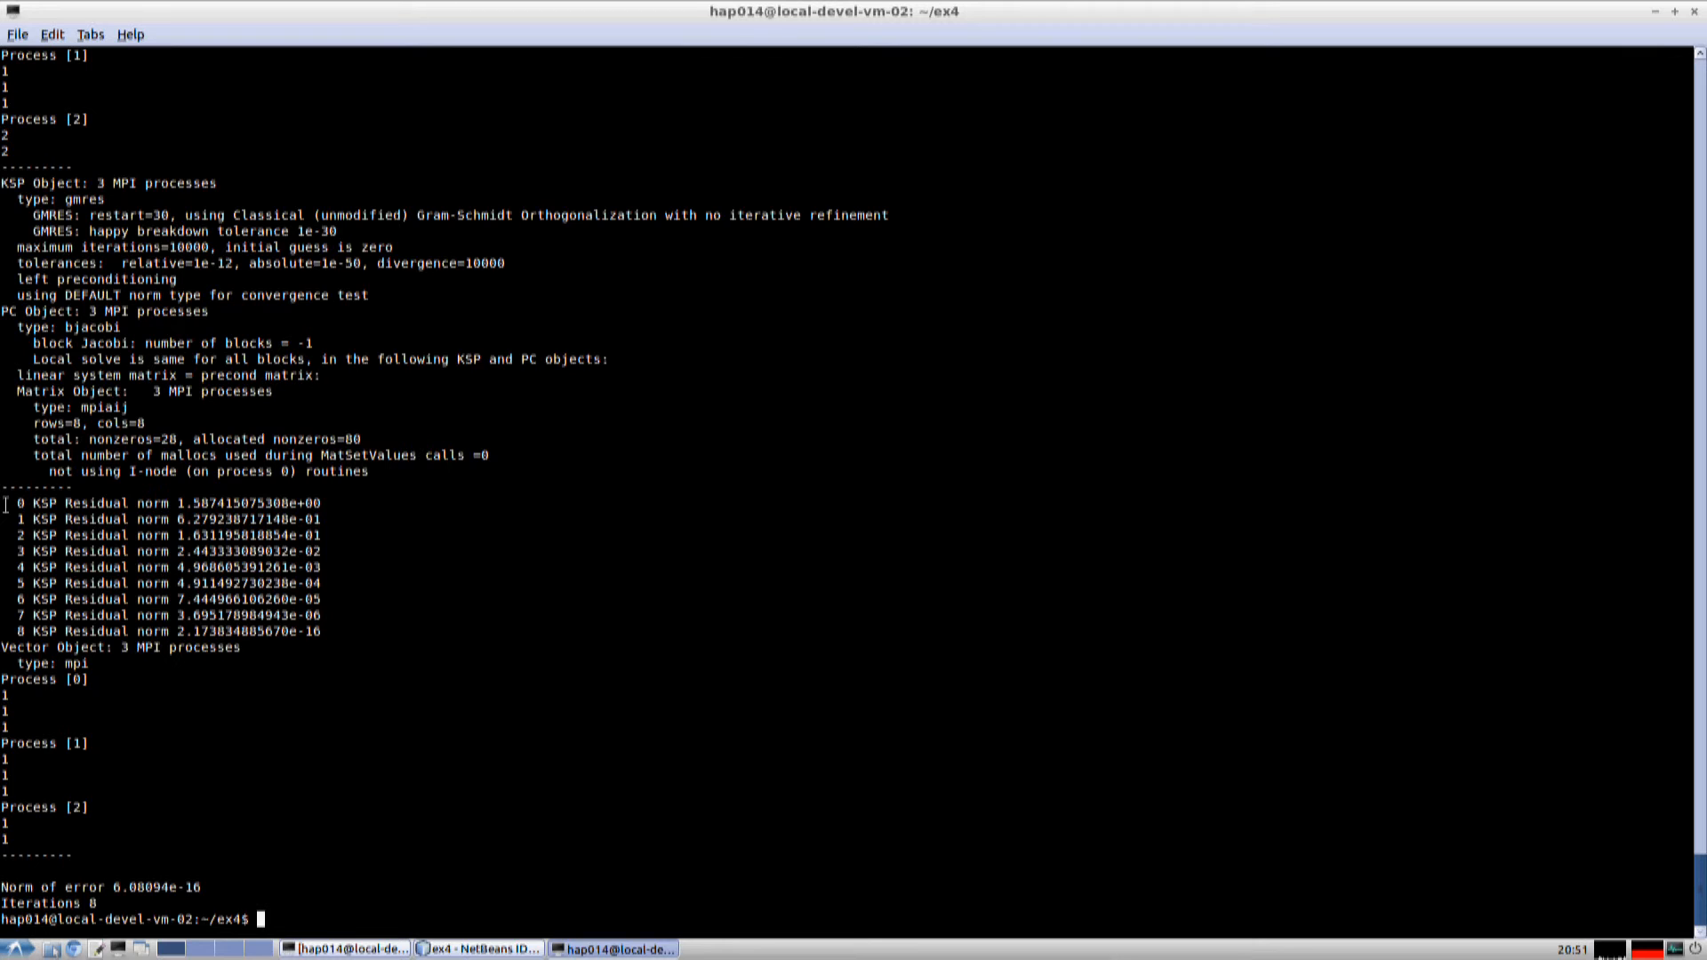
Highlight the residual norms, rerun with -ksp_max_it 4 added, and highlight the new norms.
{"action": "left_click_drag", "start_coordinate": [11, 502], "coordinate": [392, 632]}
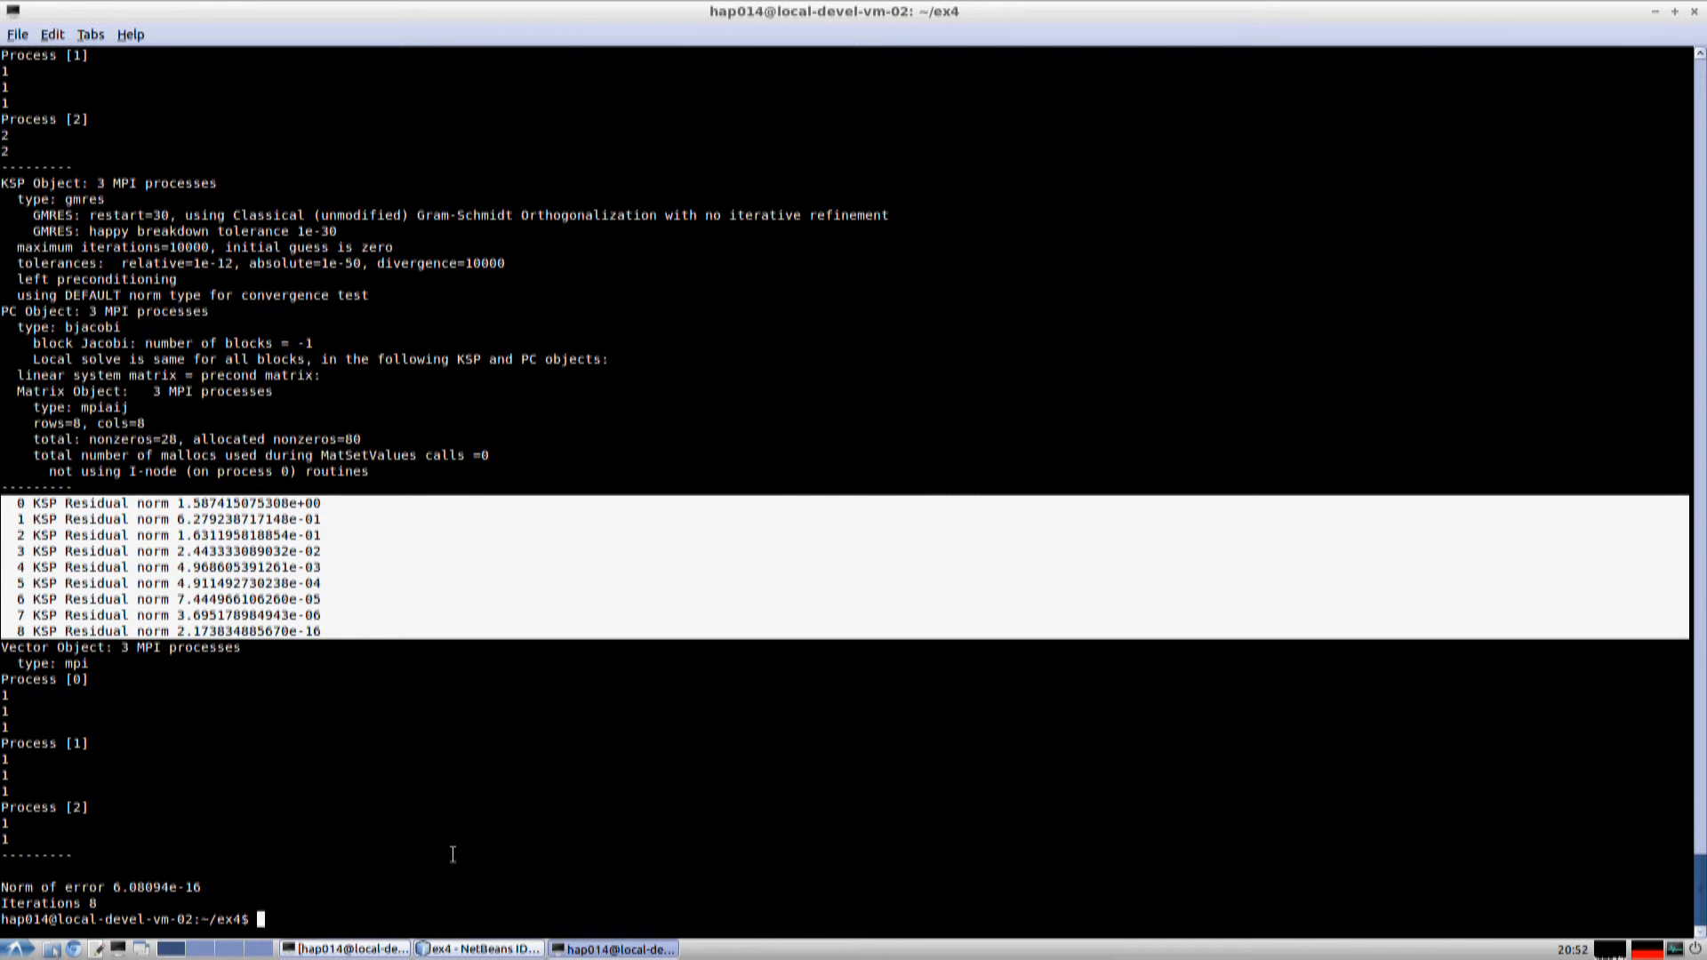
{"action": "mouse_move", "coordinate": [355, 920]}
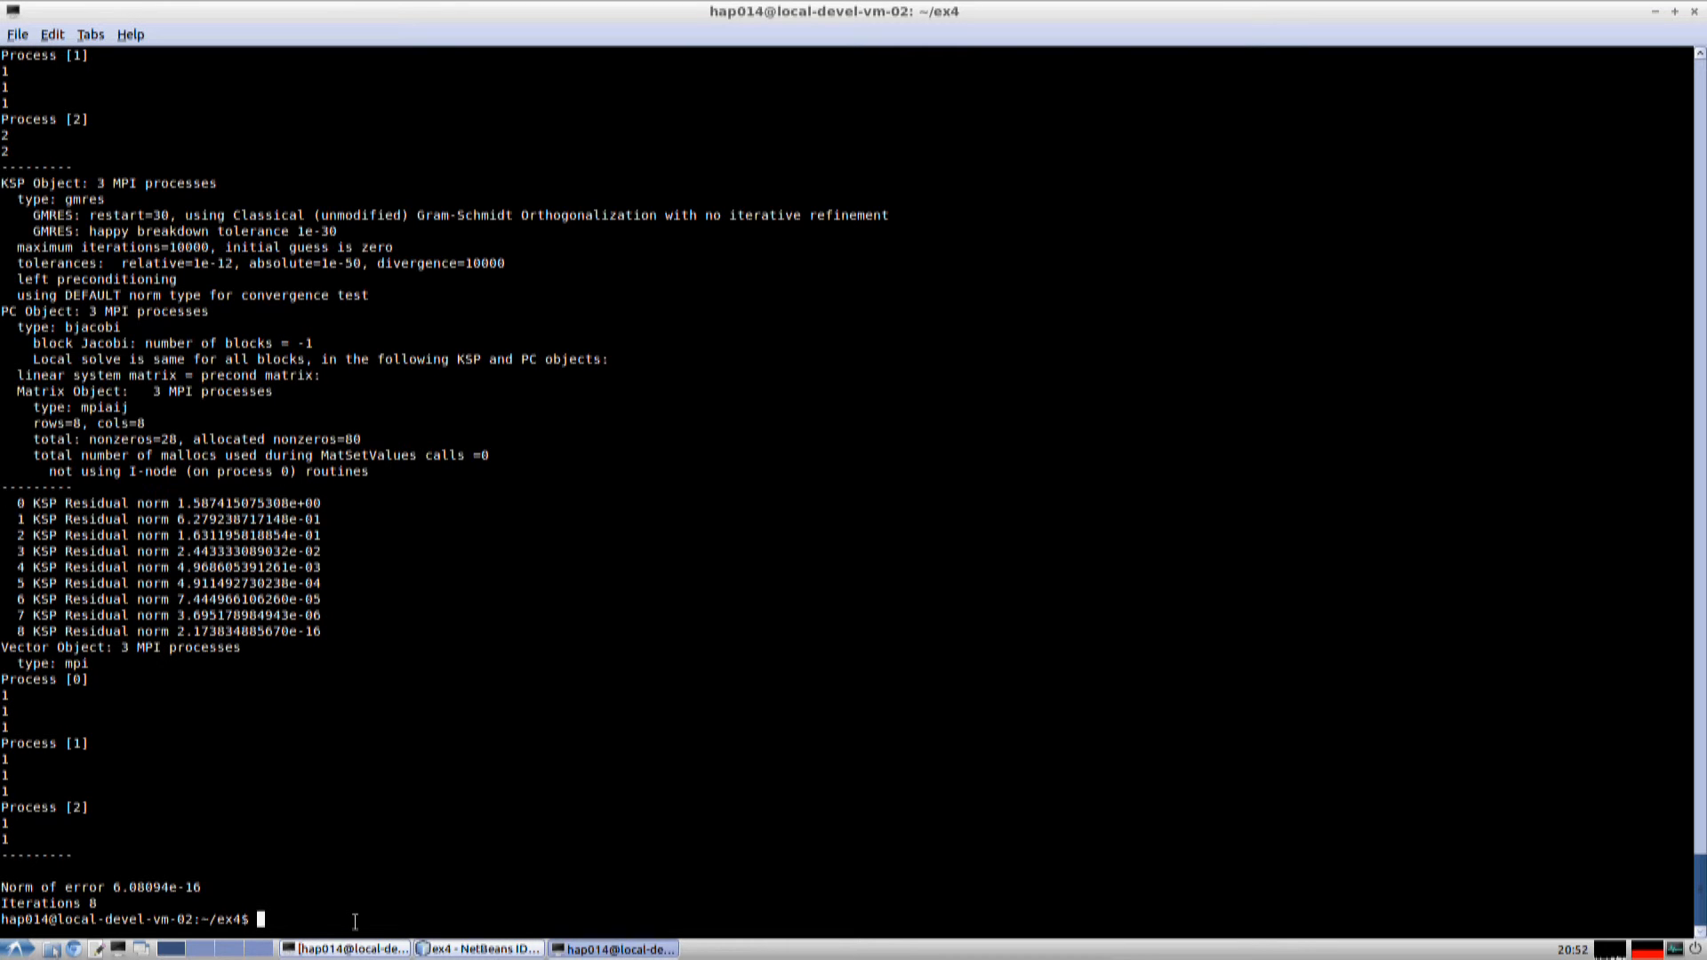
{"action": "type", "text": "mpiexec -n 3 ./ex4 -ksp_monitor -ksp_rtol 1e-12 -ksp_"}
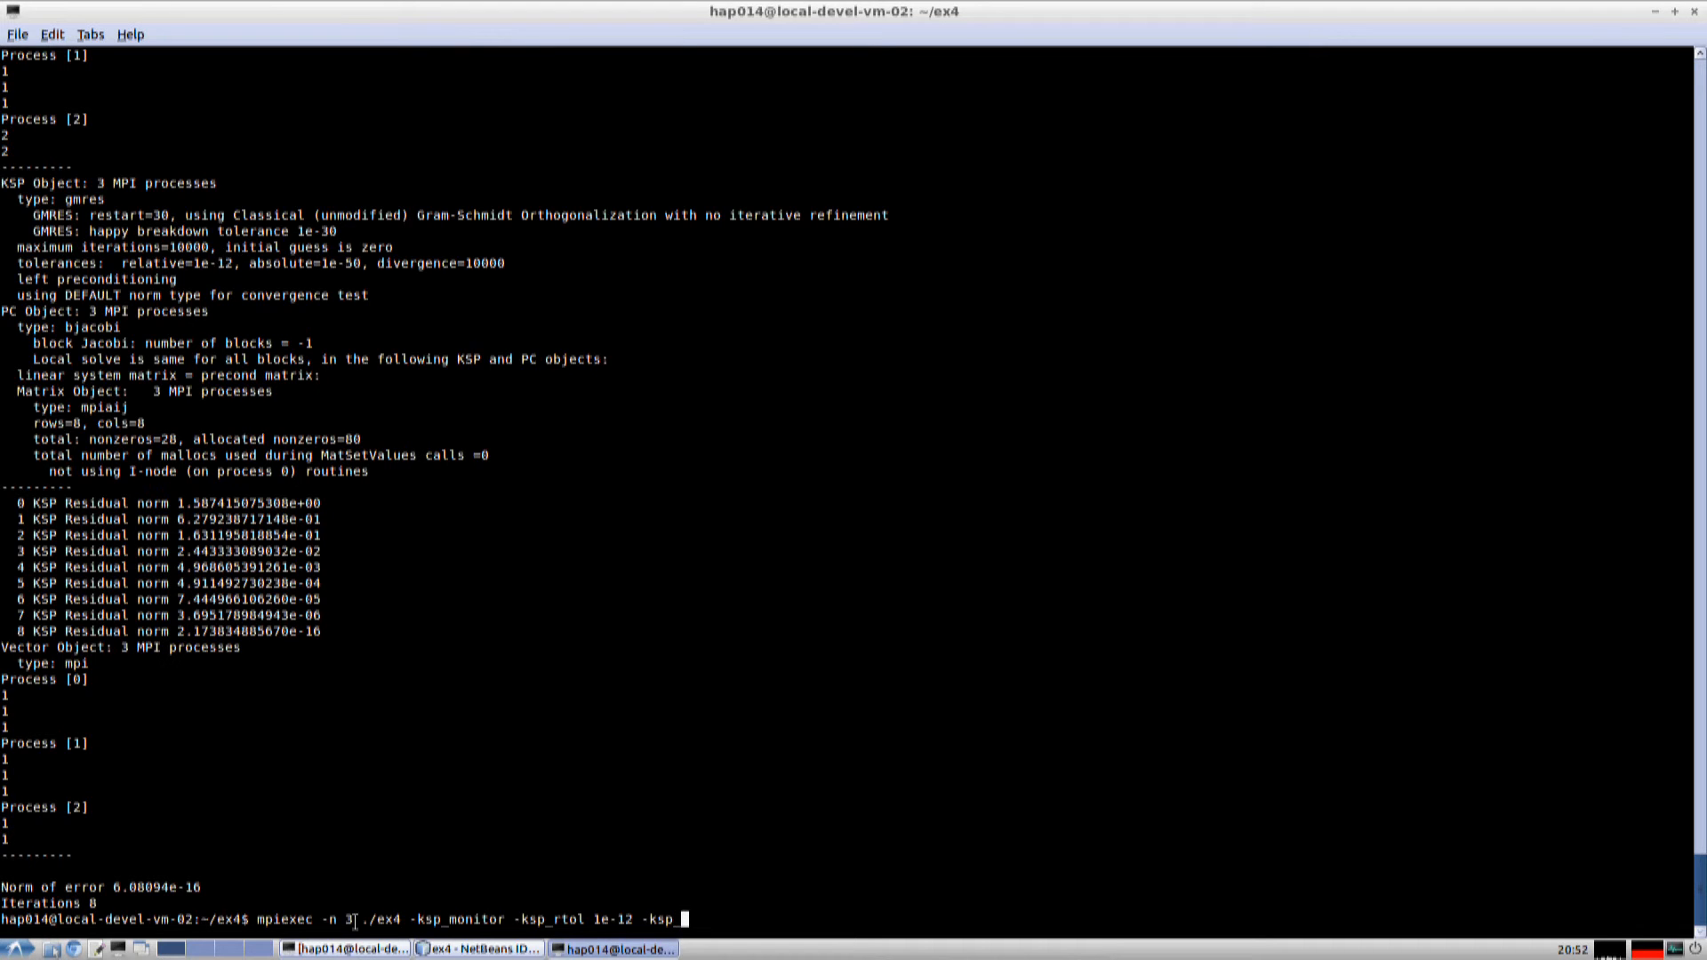
{"action": "type", "text": "max_"}
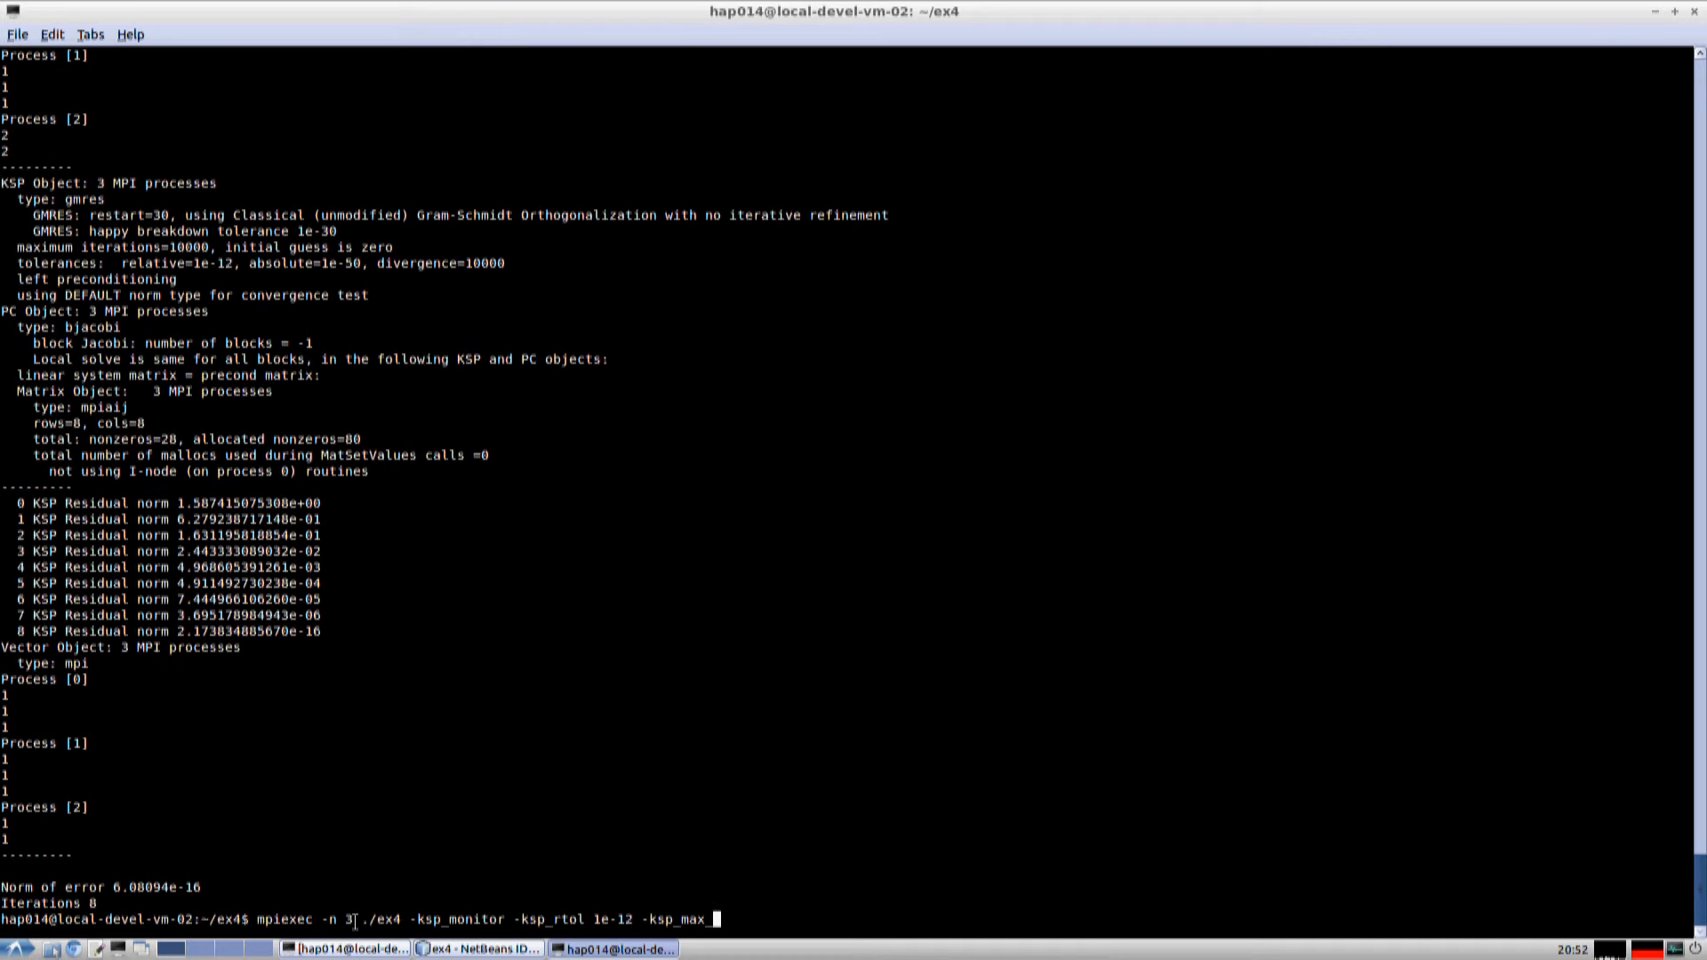
{"action": "type", "text": "it"}
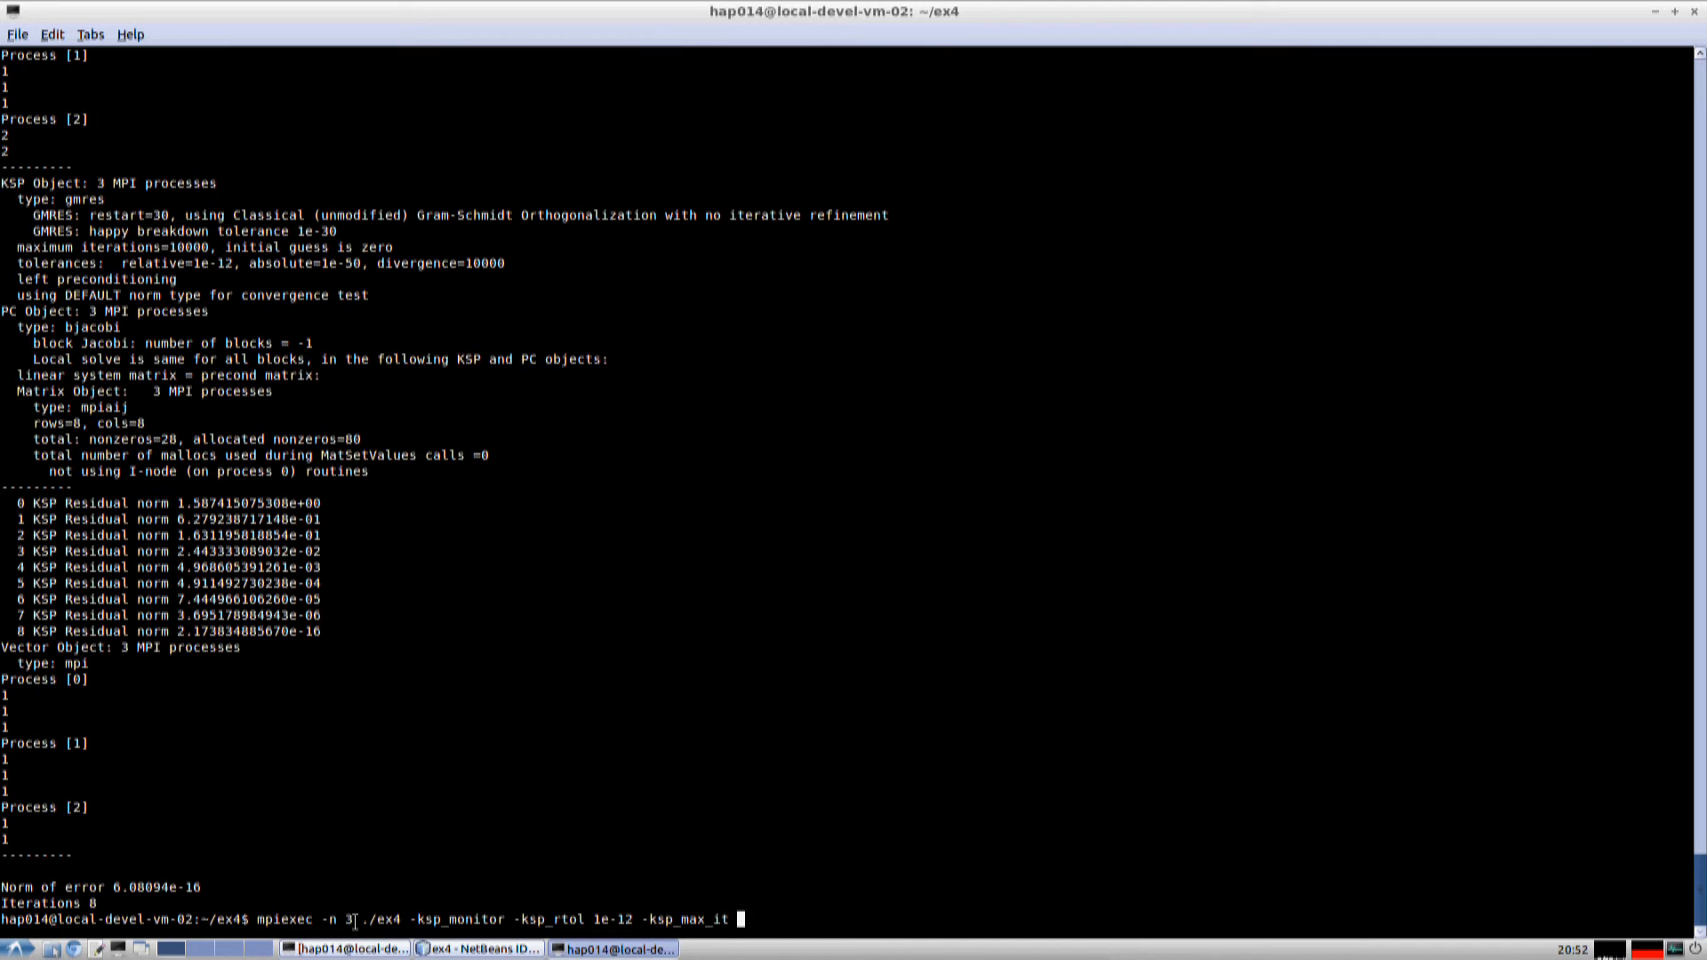
{"action": "type", "text": "4"}
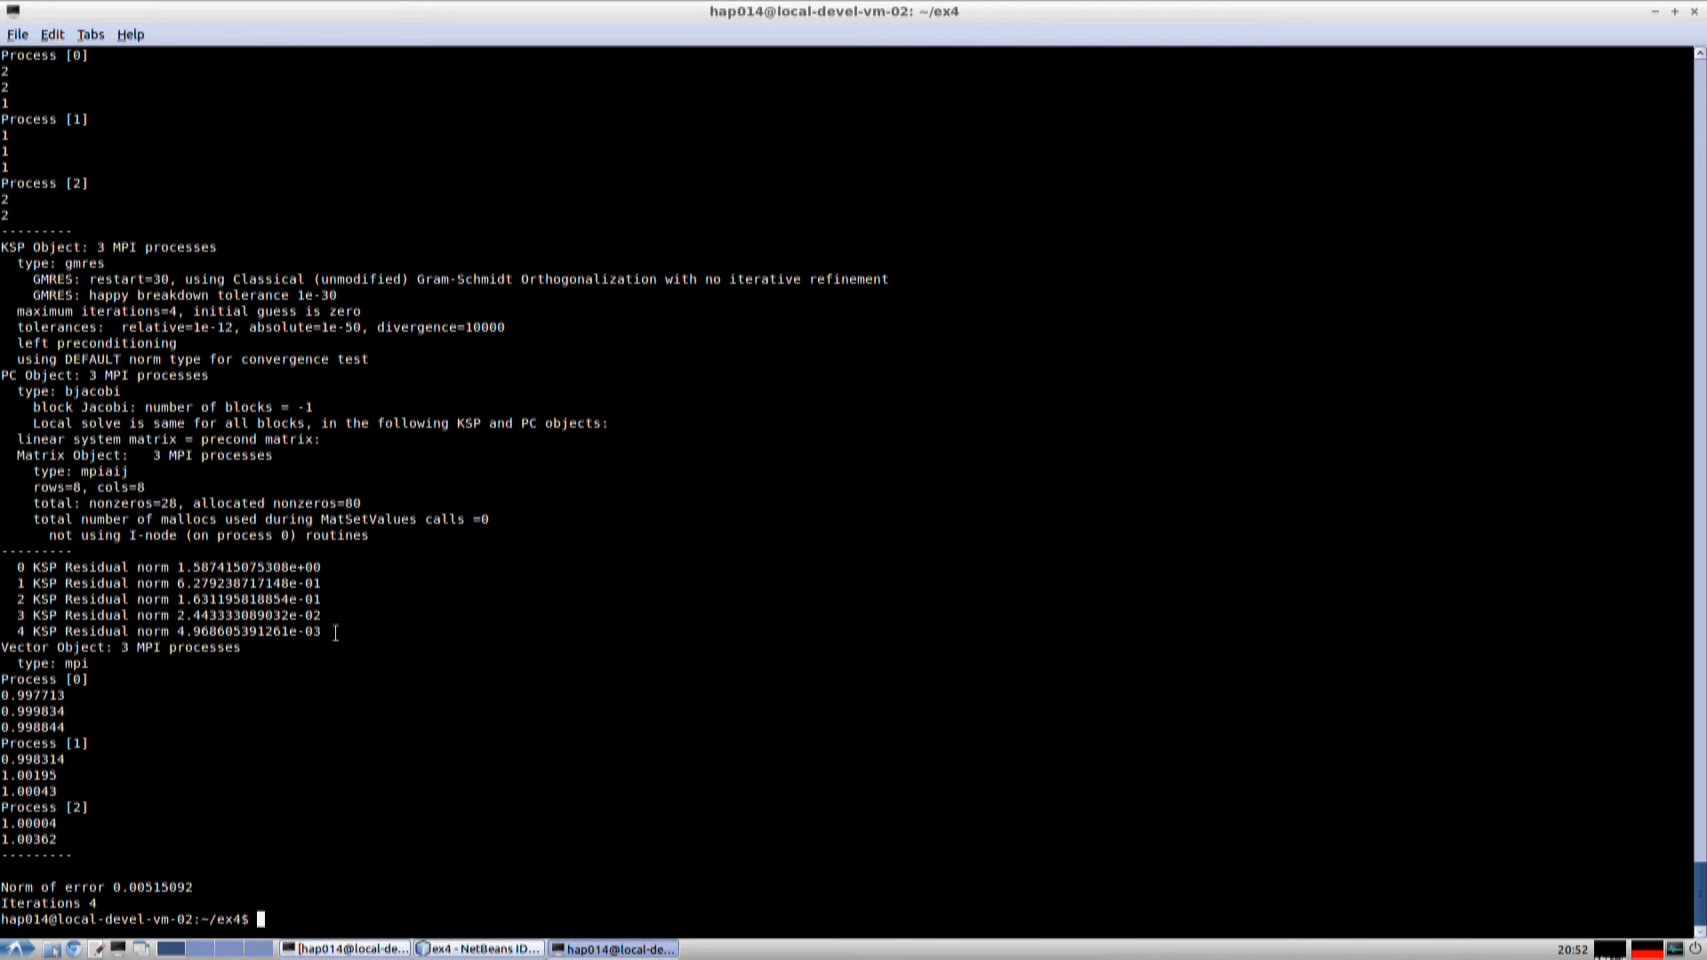
{"action": "left_click_drag", "start_coordinate": [11, 598], "coordinate": [338, 632]}
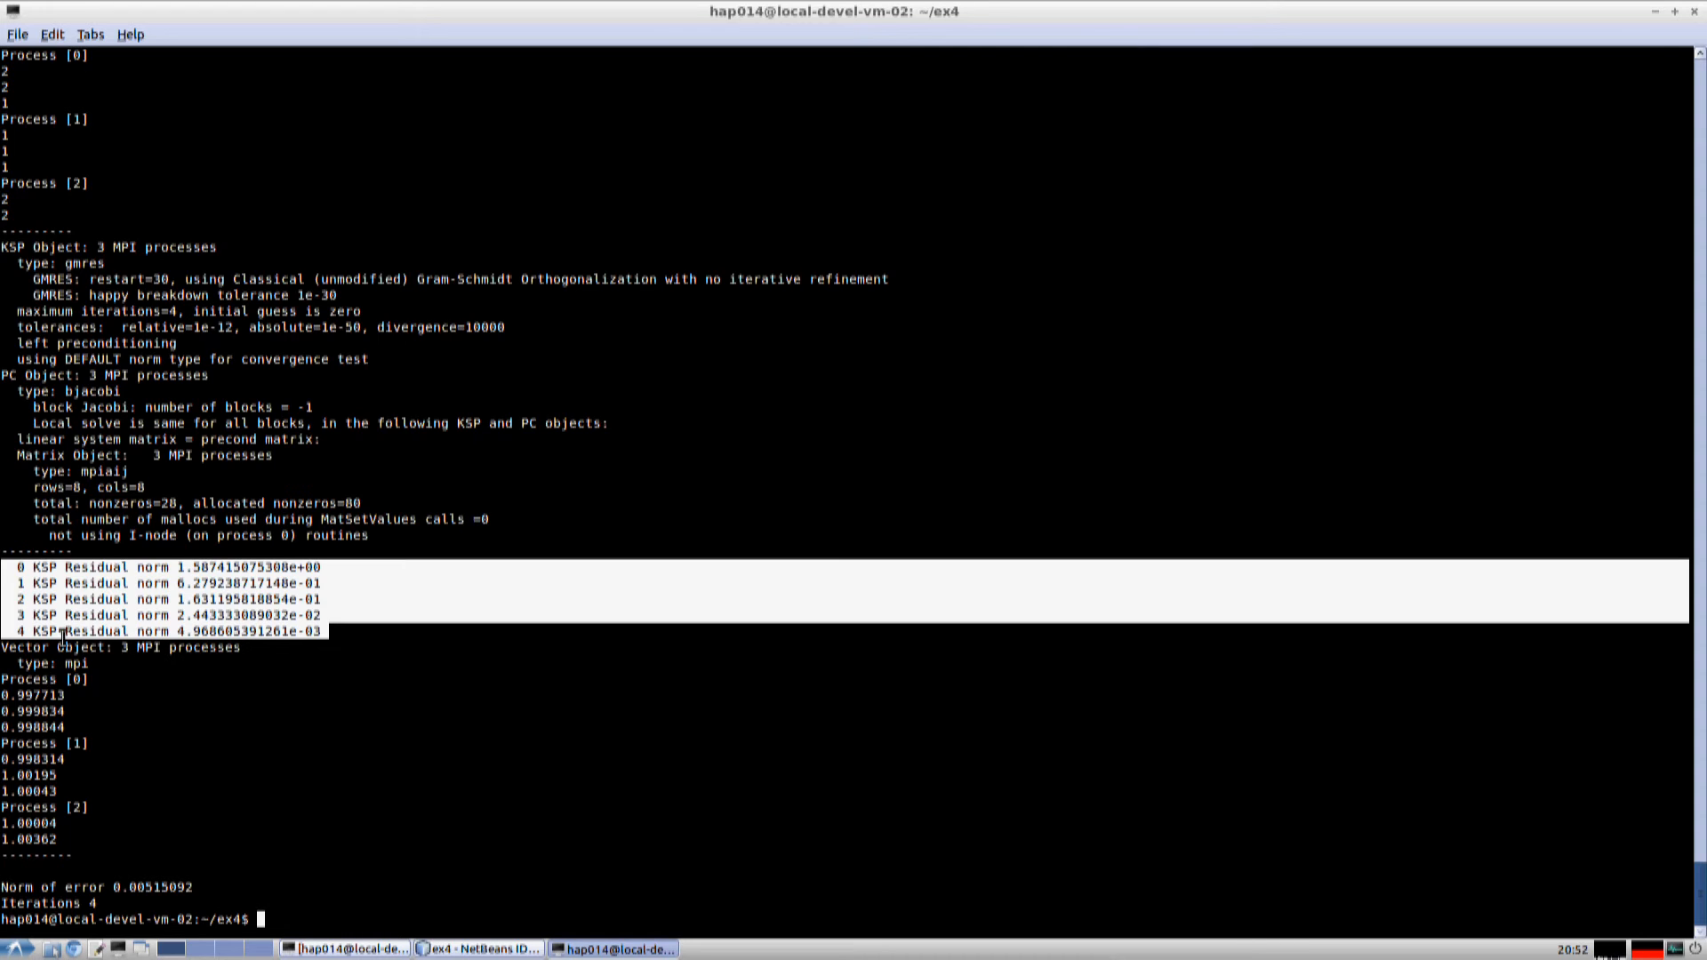
{"action": "mouse_move", "coordinate": [16, 619]}
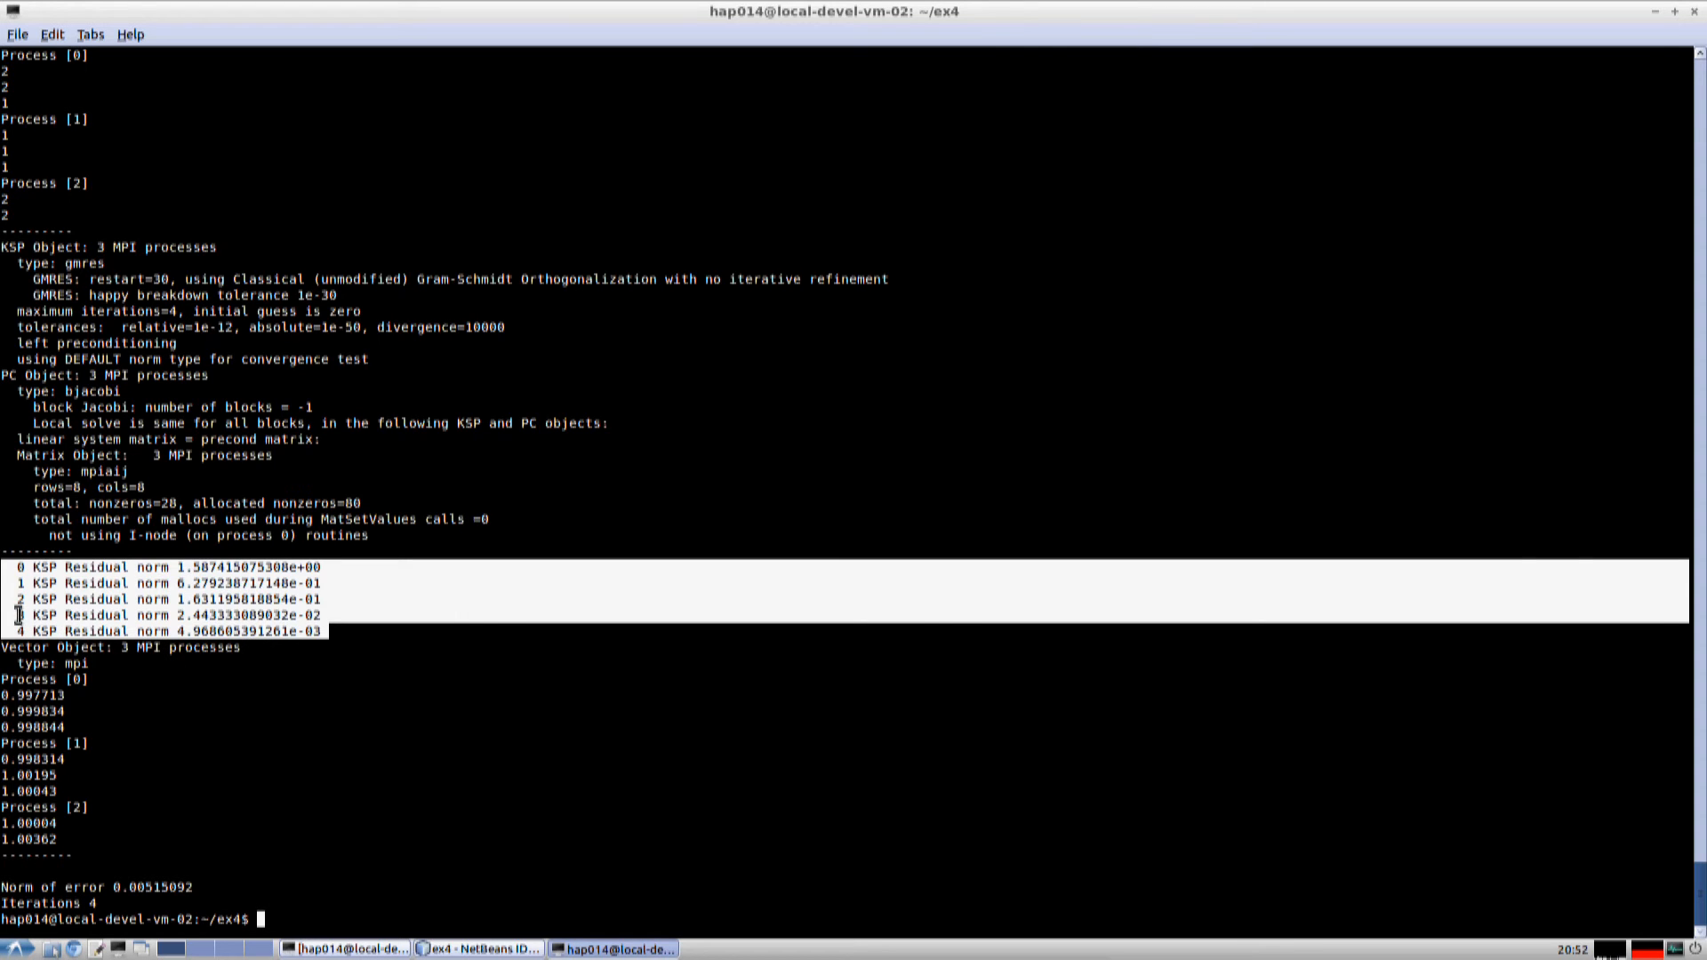